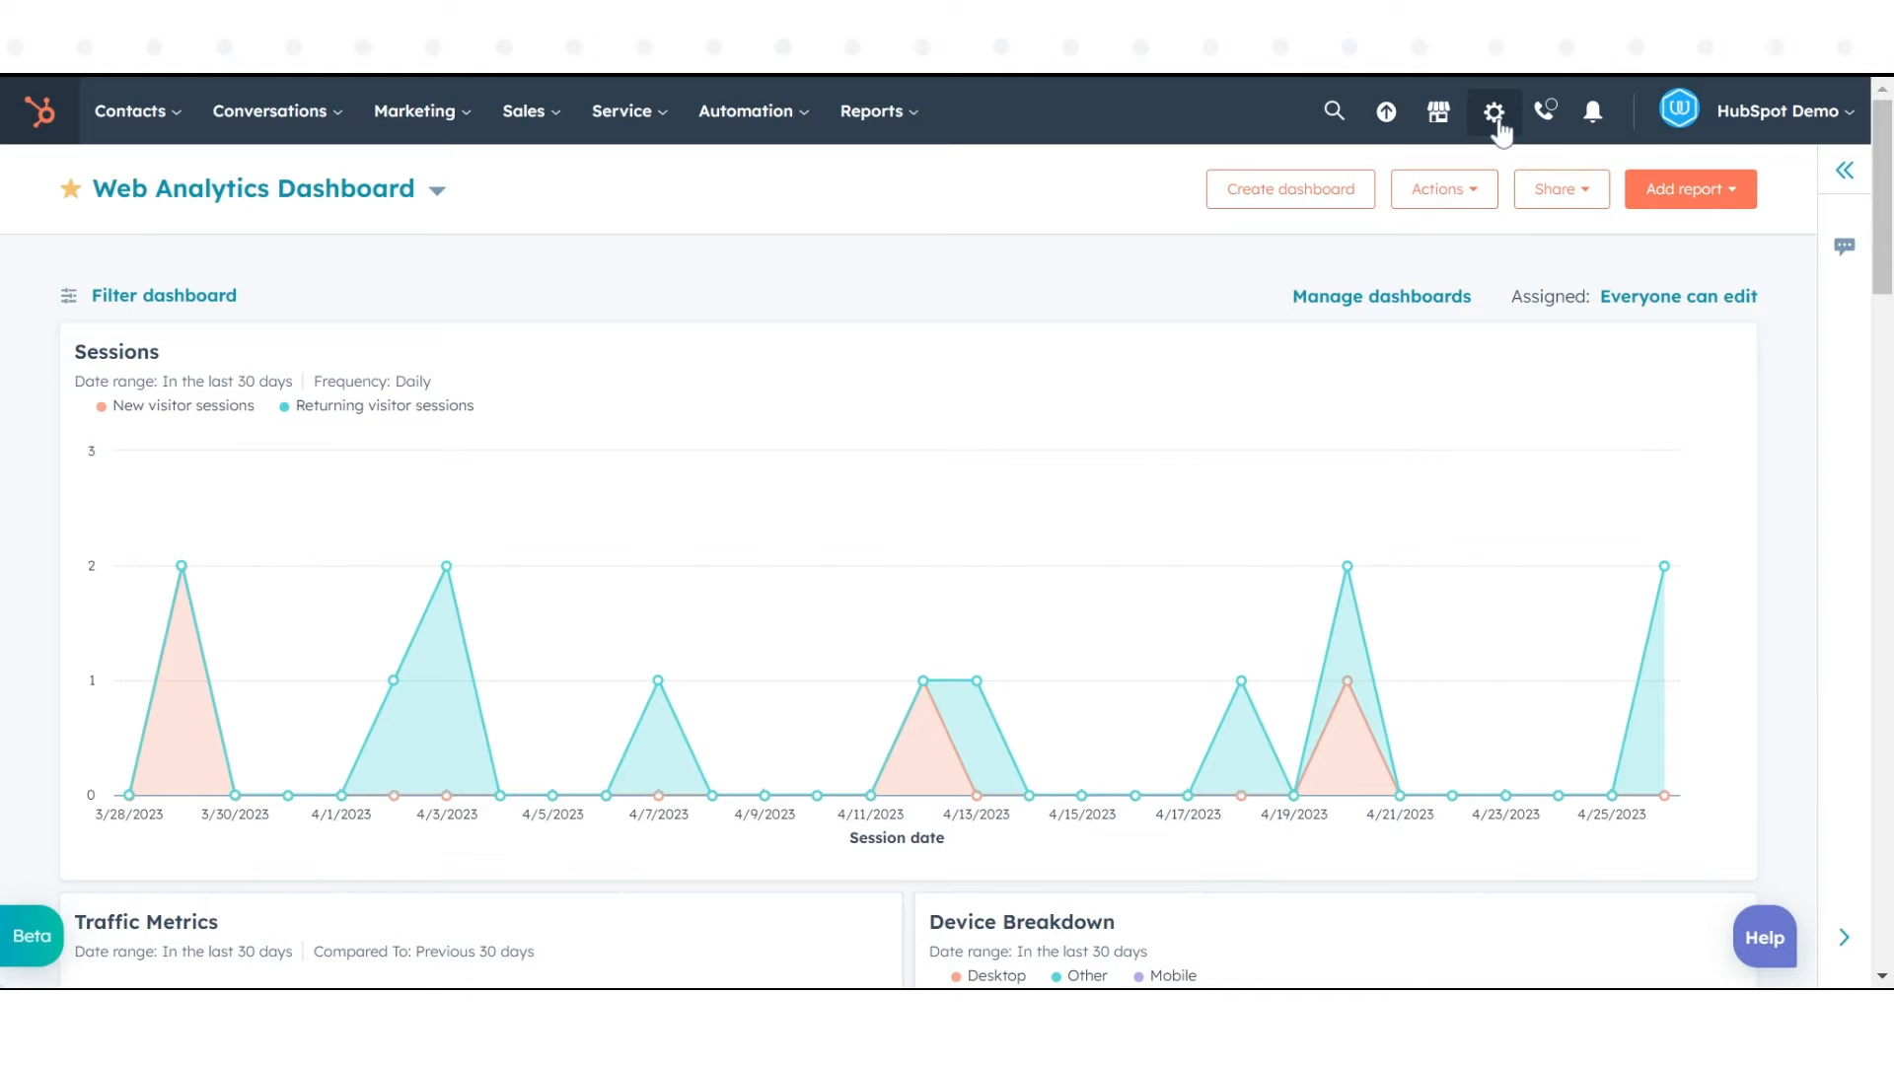
Step: Go to HubSpot Settings and reach the Properties page under Data Management
click(1492, 111)
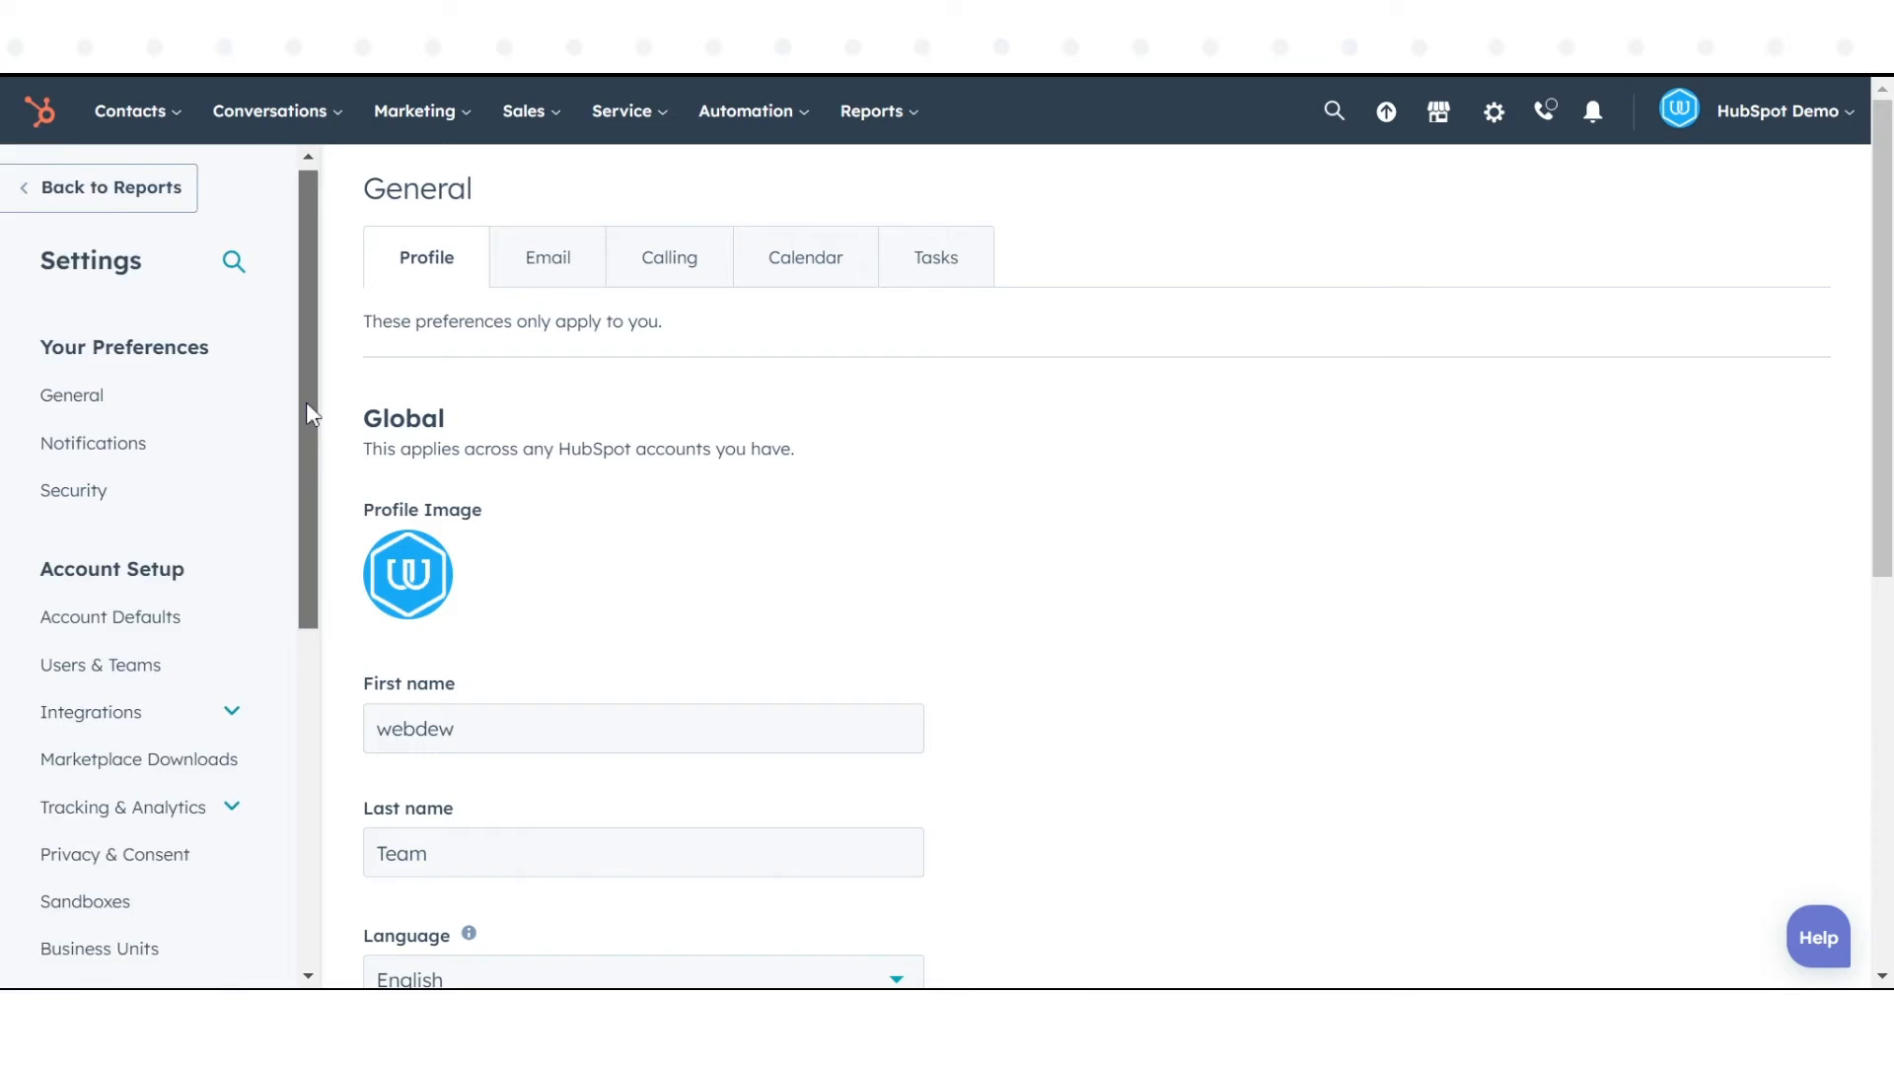
scroll(down, 3)
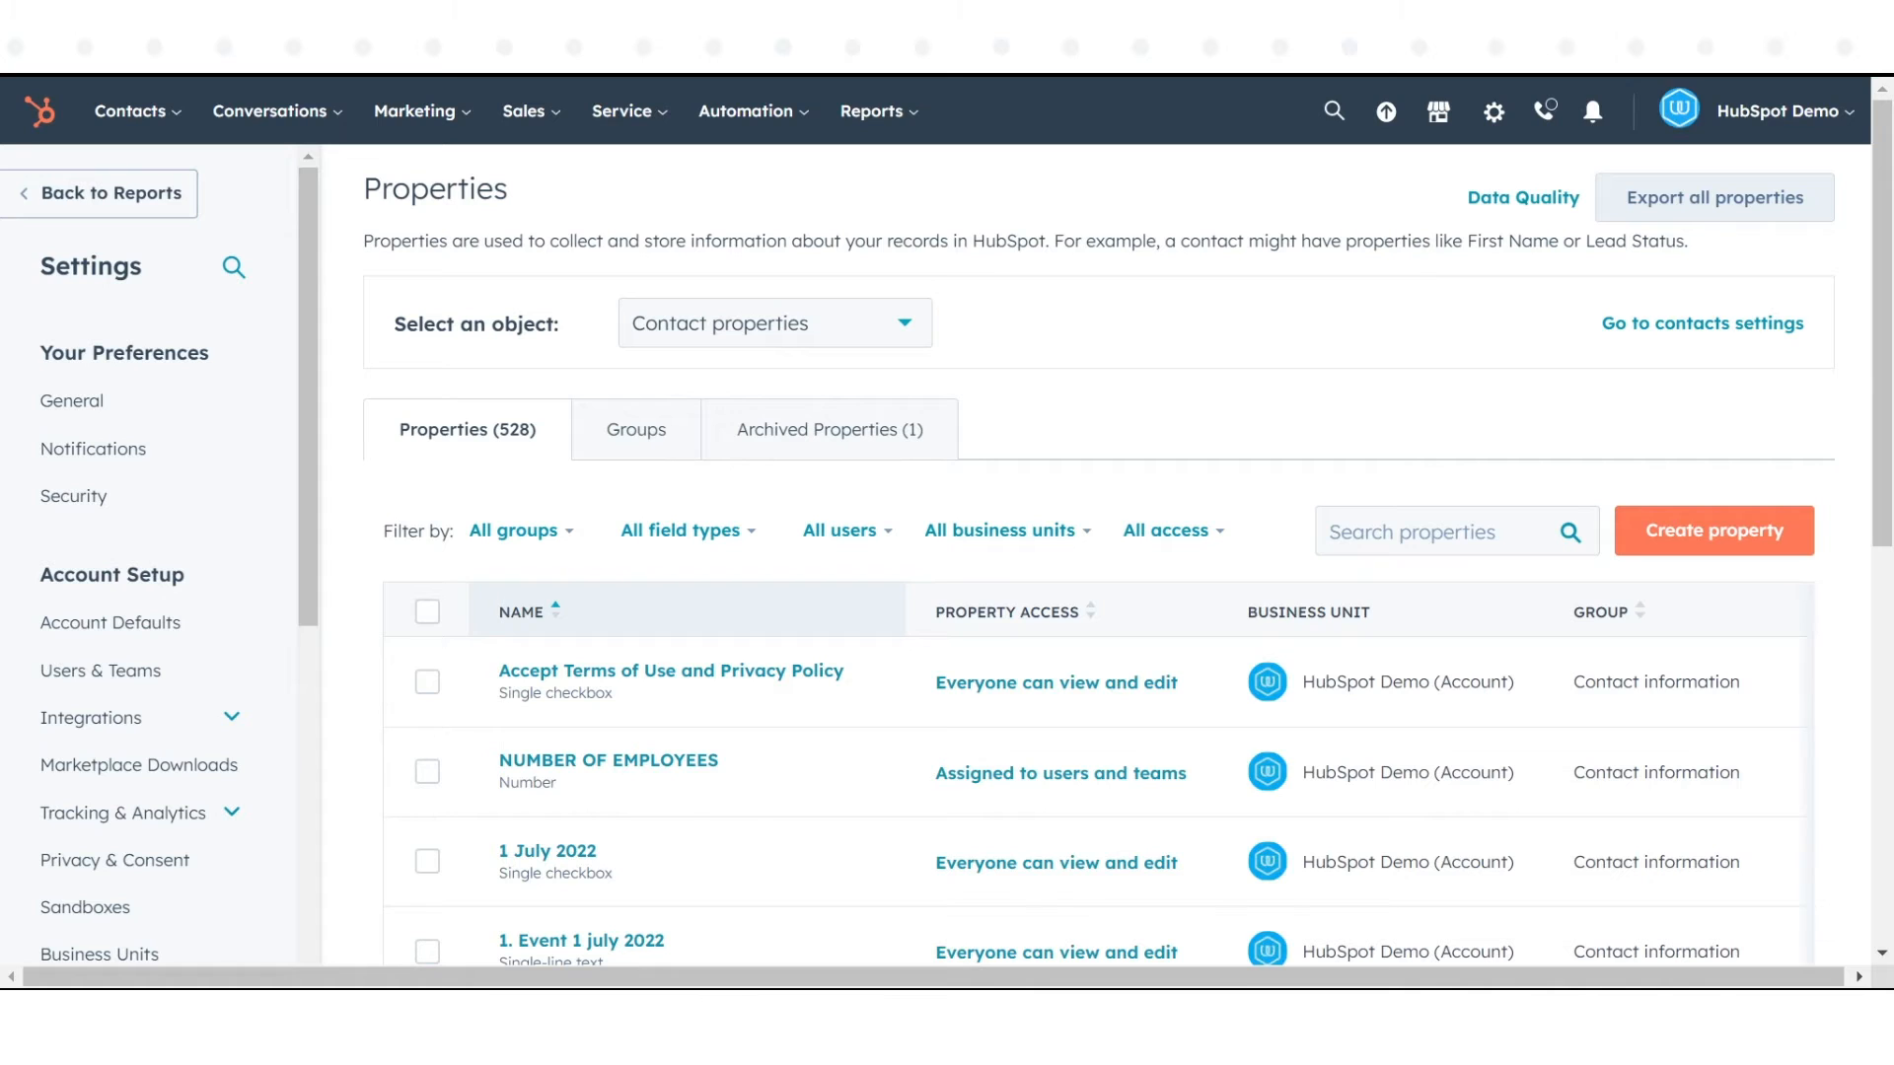
Step: Switch the object selector from contact properties to Company properties
click(771, 322)
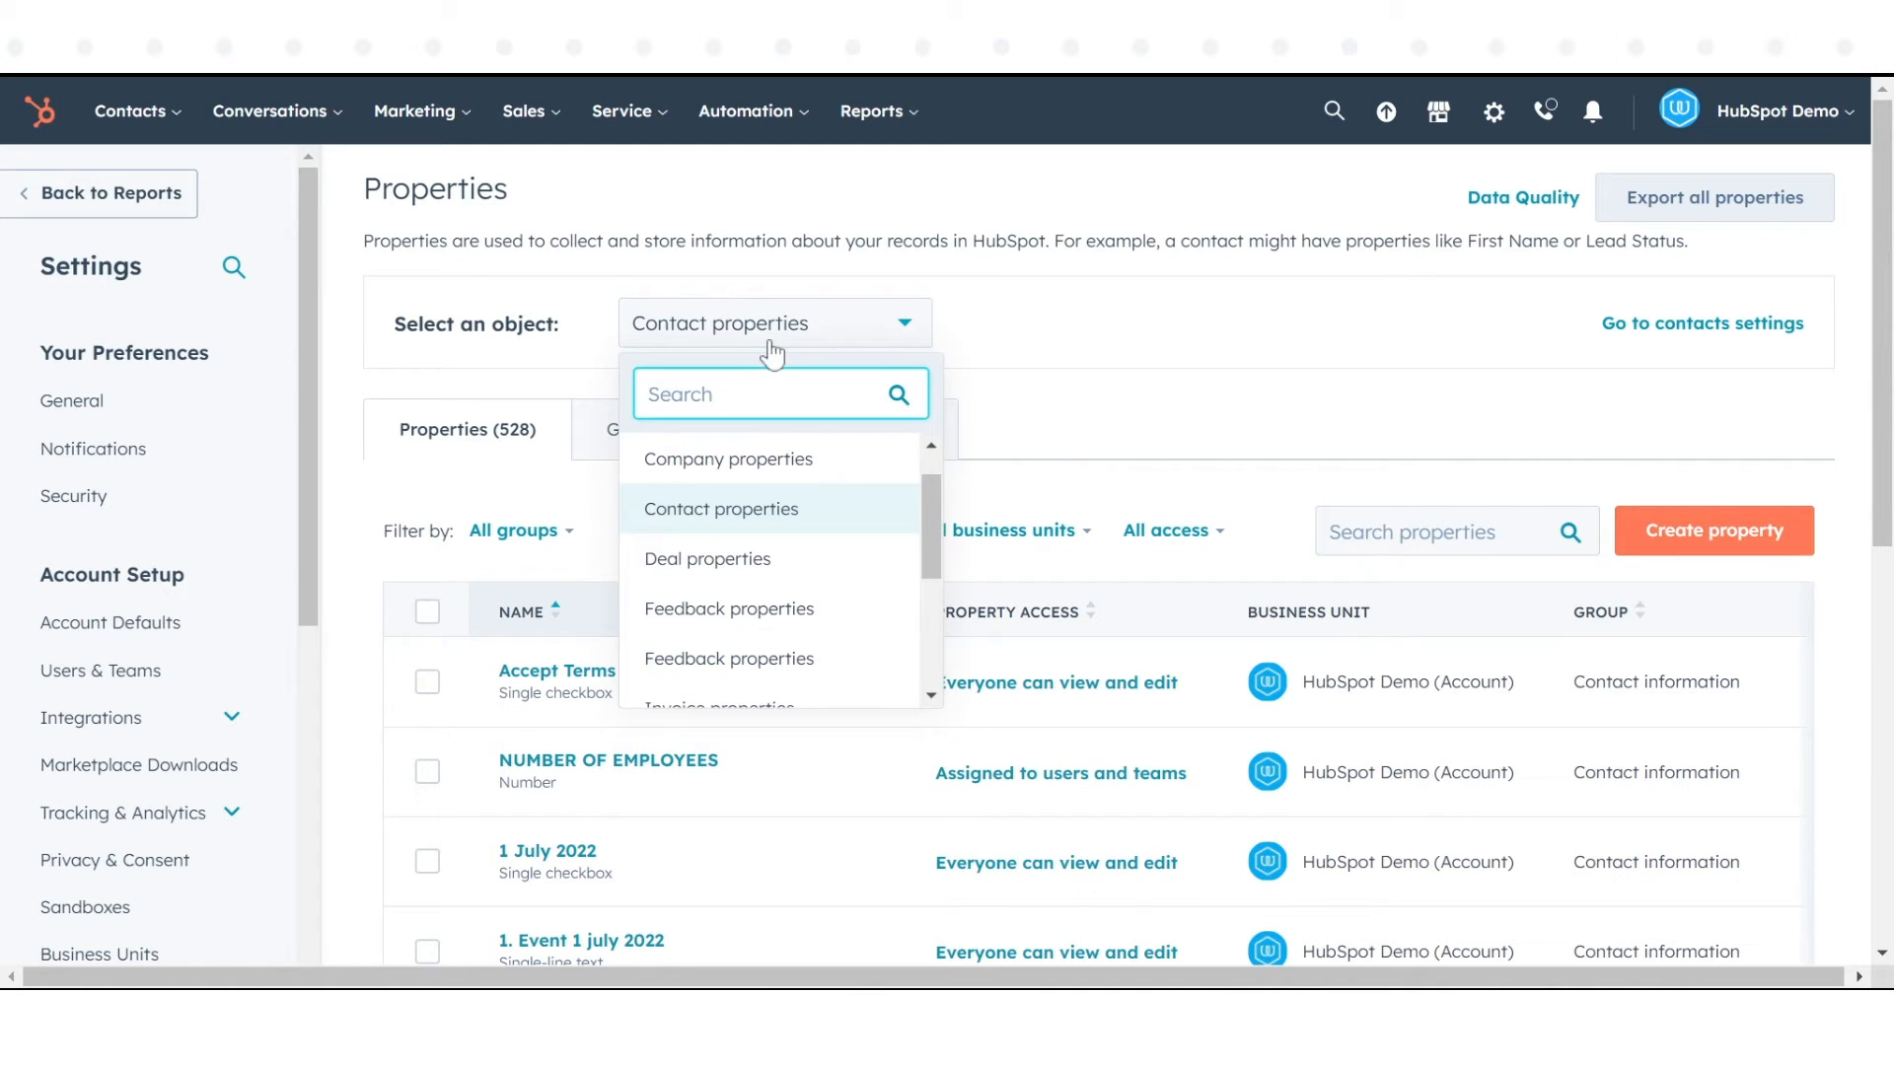
click(727, 459)
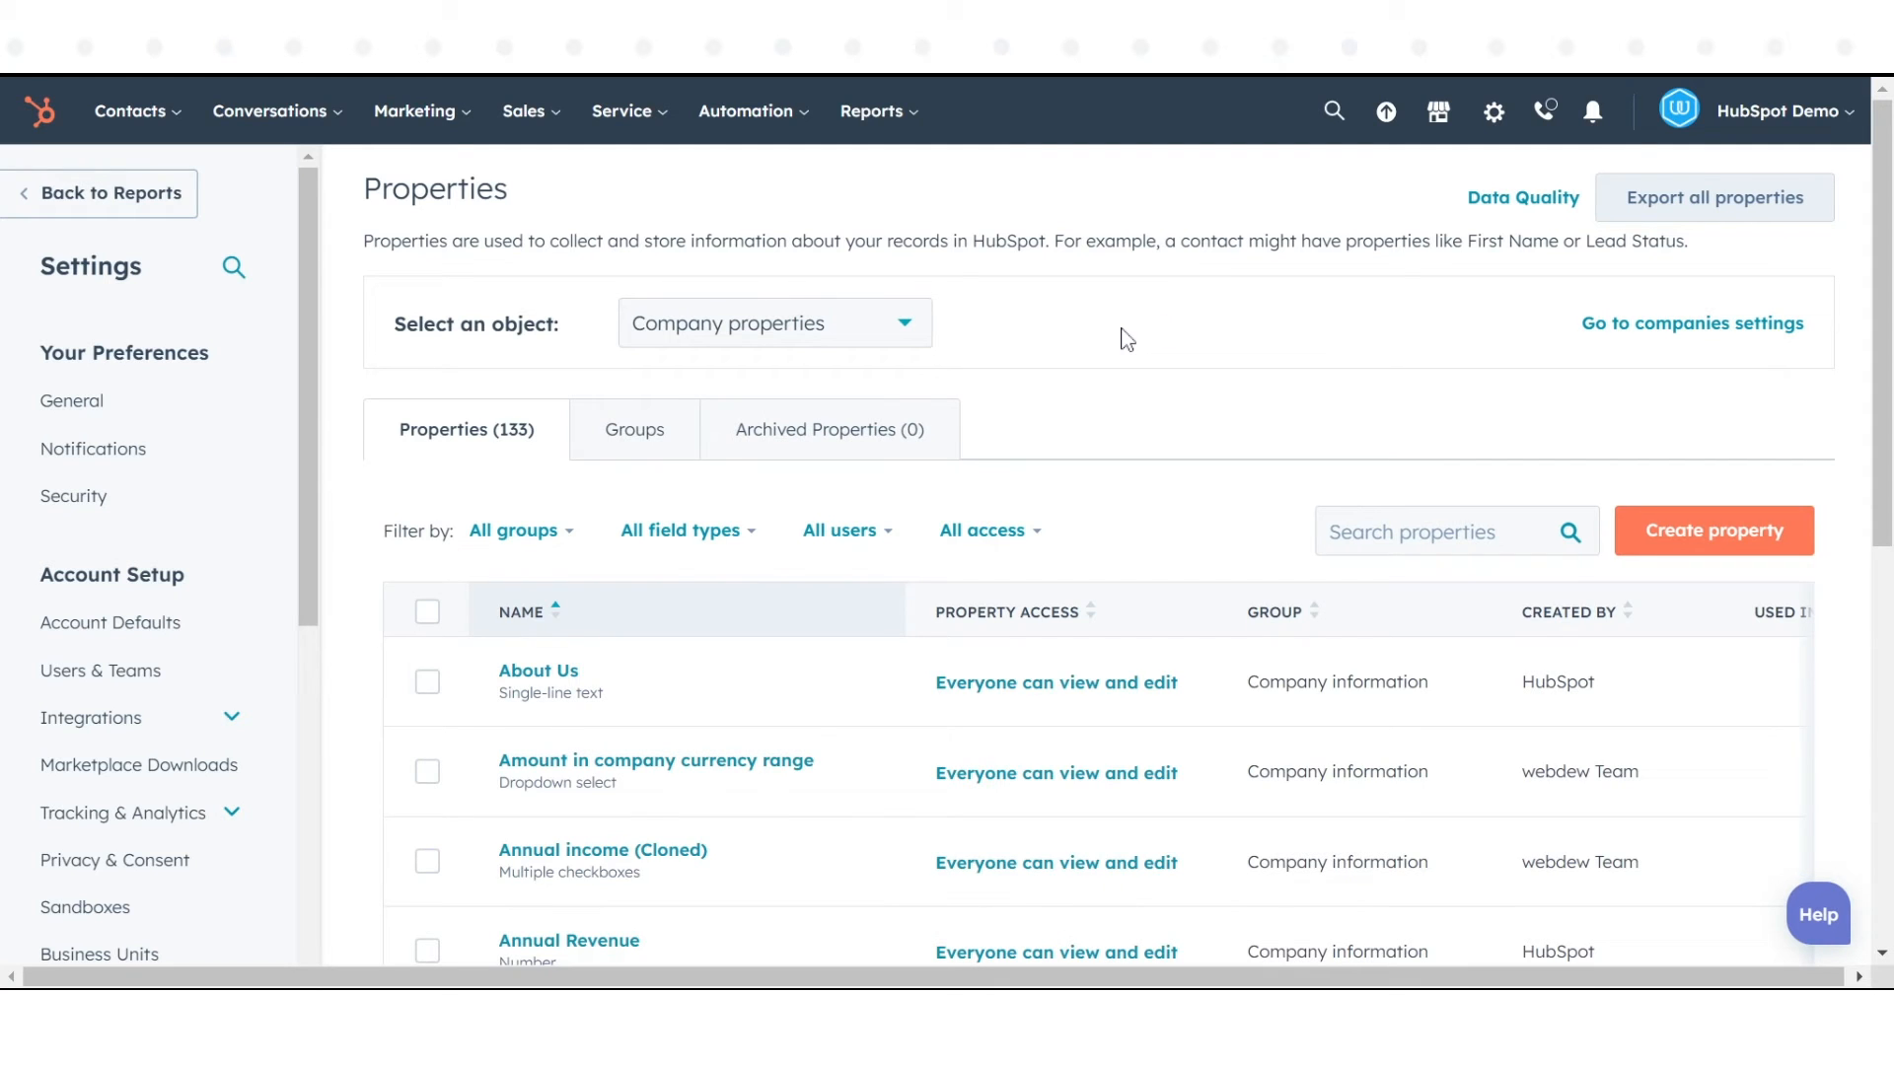
mouse_move(672, 437)
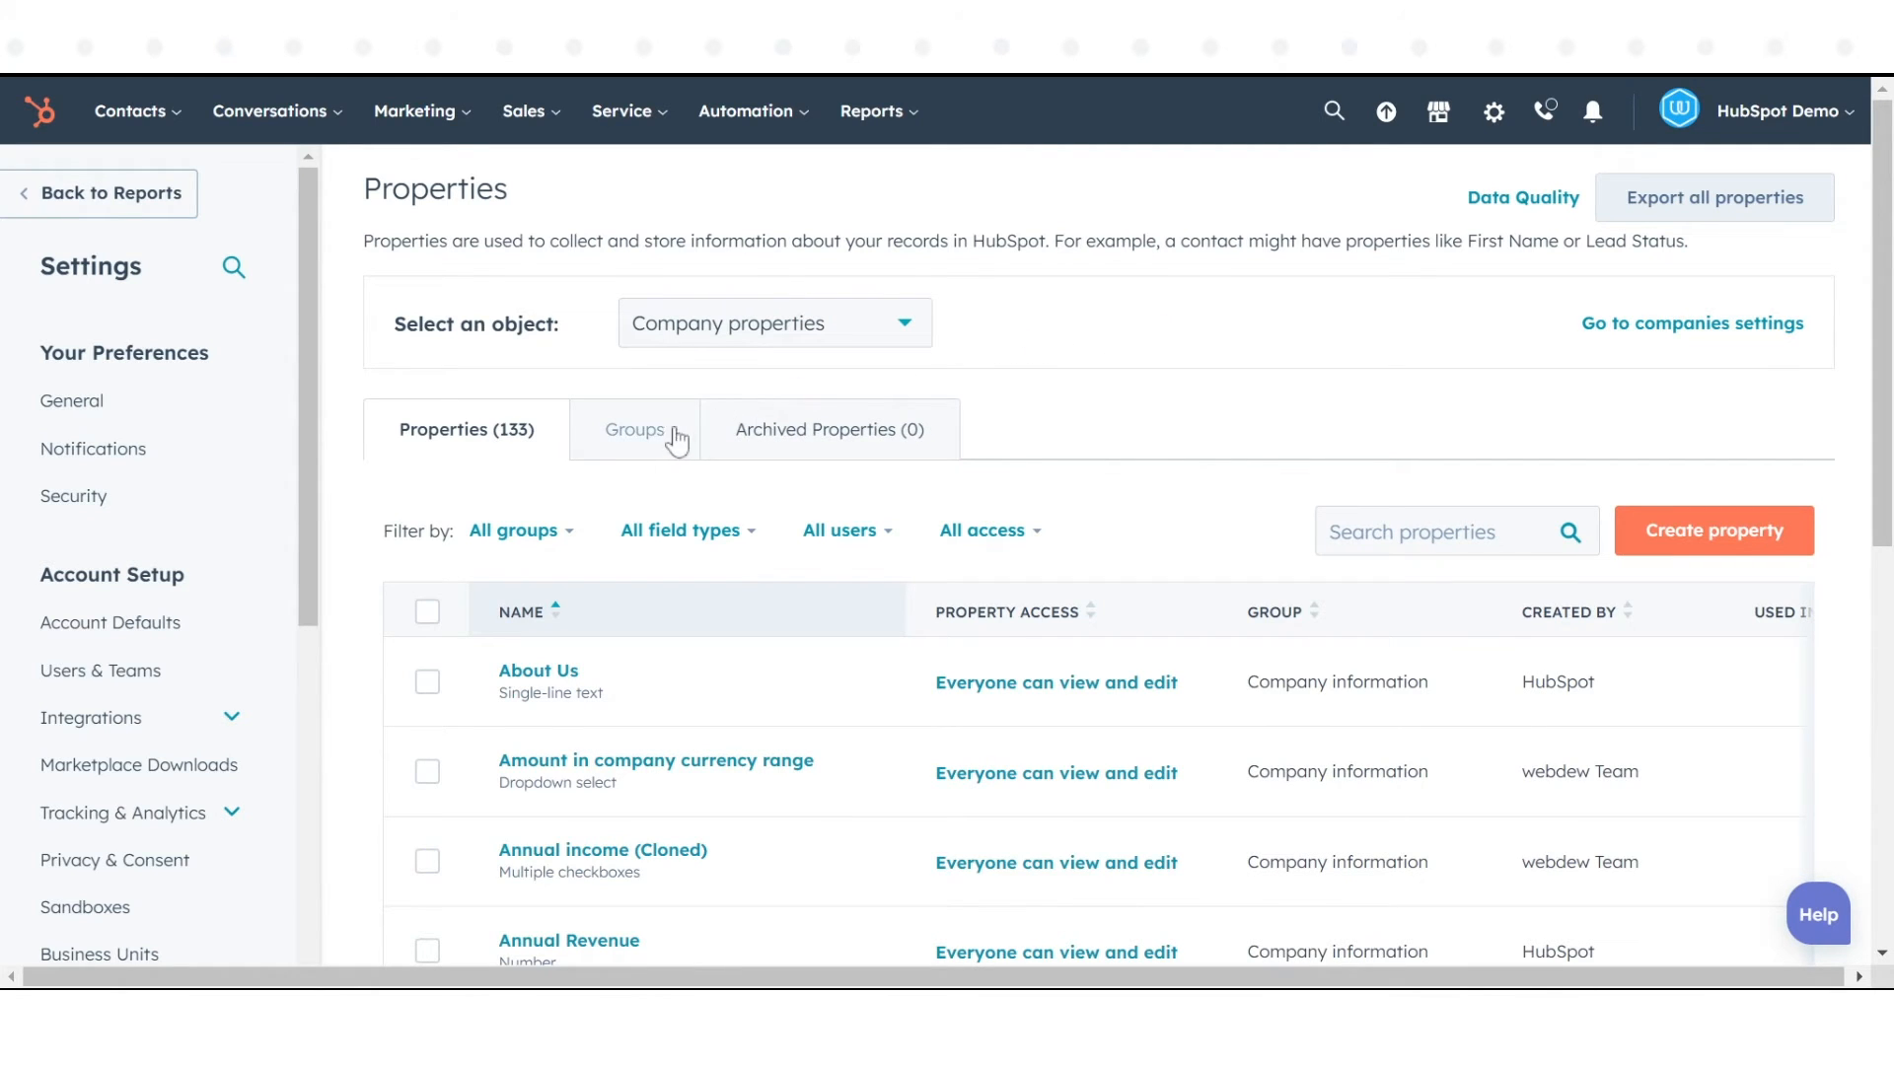
Step: On the Groups tab, create and save a group named 'Company Information'
click(634, 429)
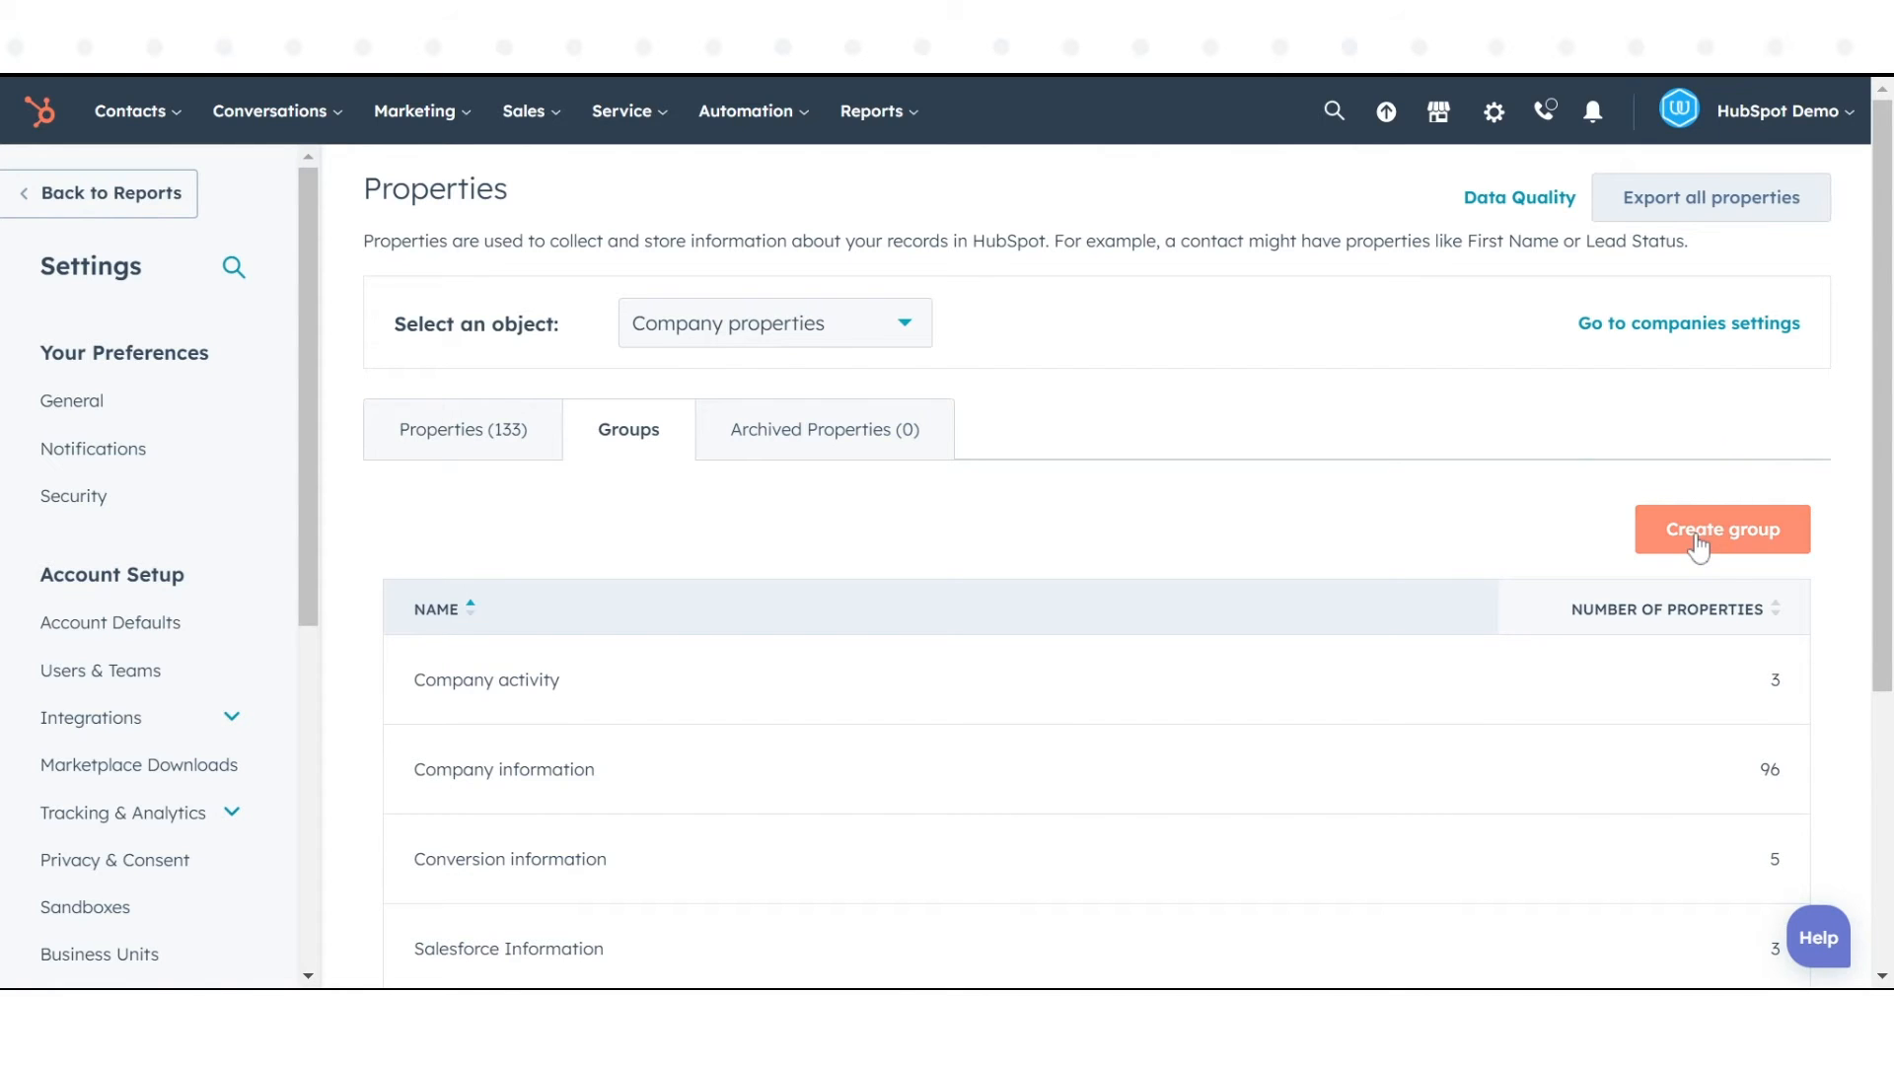
click(1721, 529)
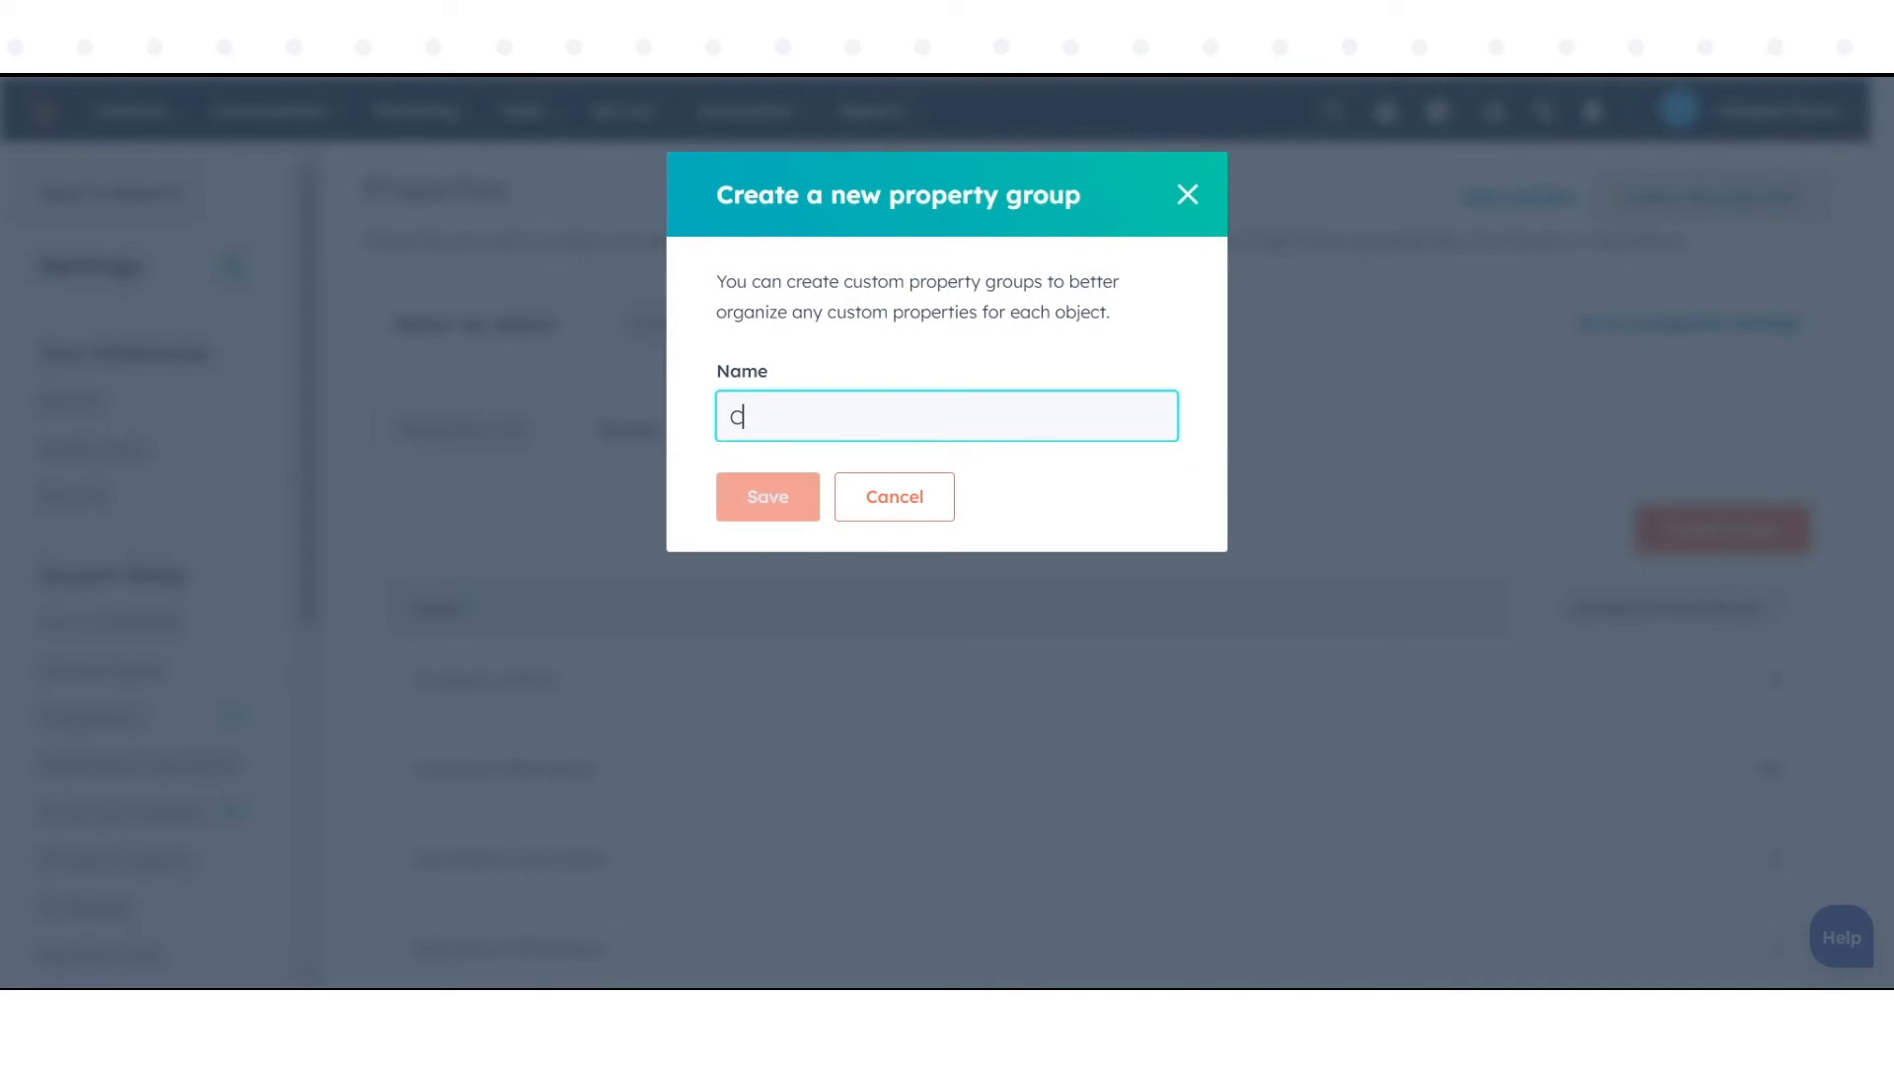
text(ompany Information)
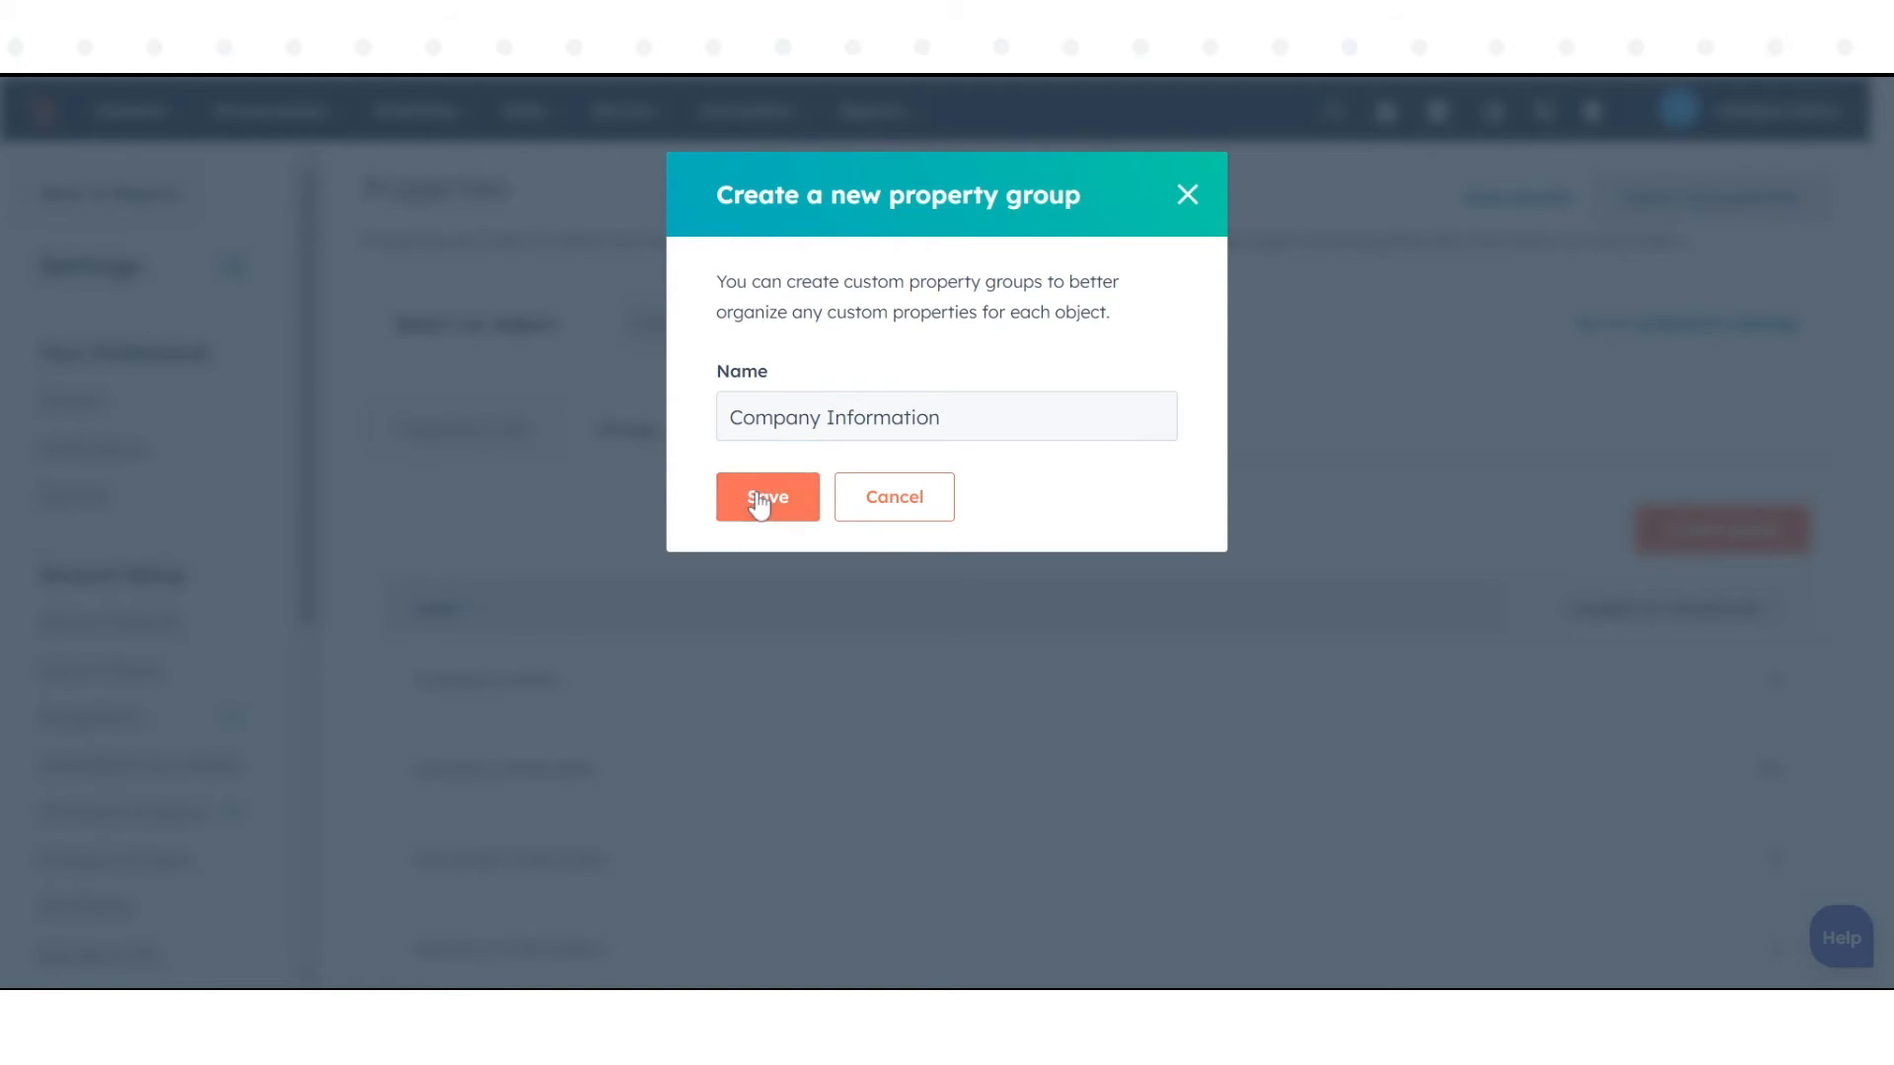
click(765, 496)
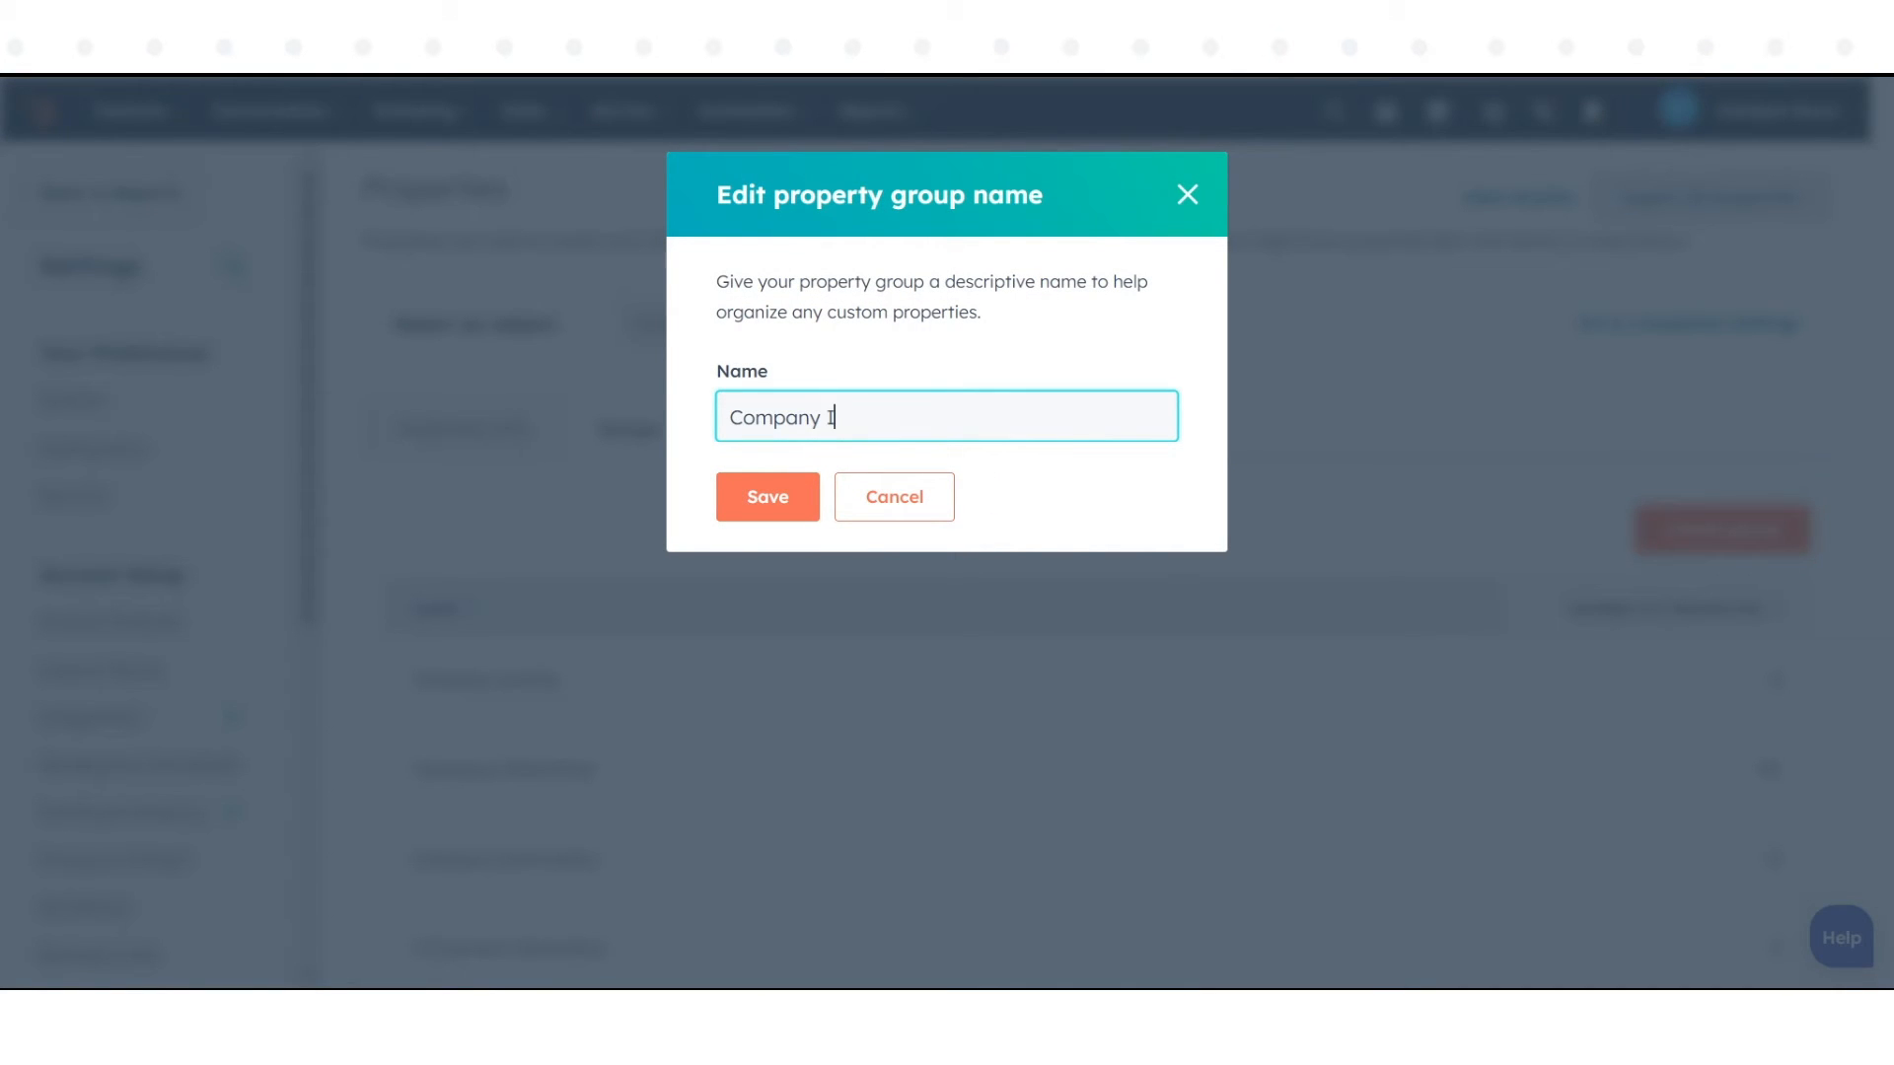
Step: Retype the group name as 'Company Information' and save it, showing 0 properties
text(nformat)
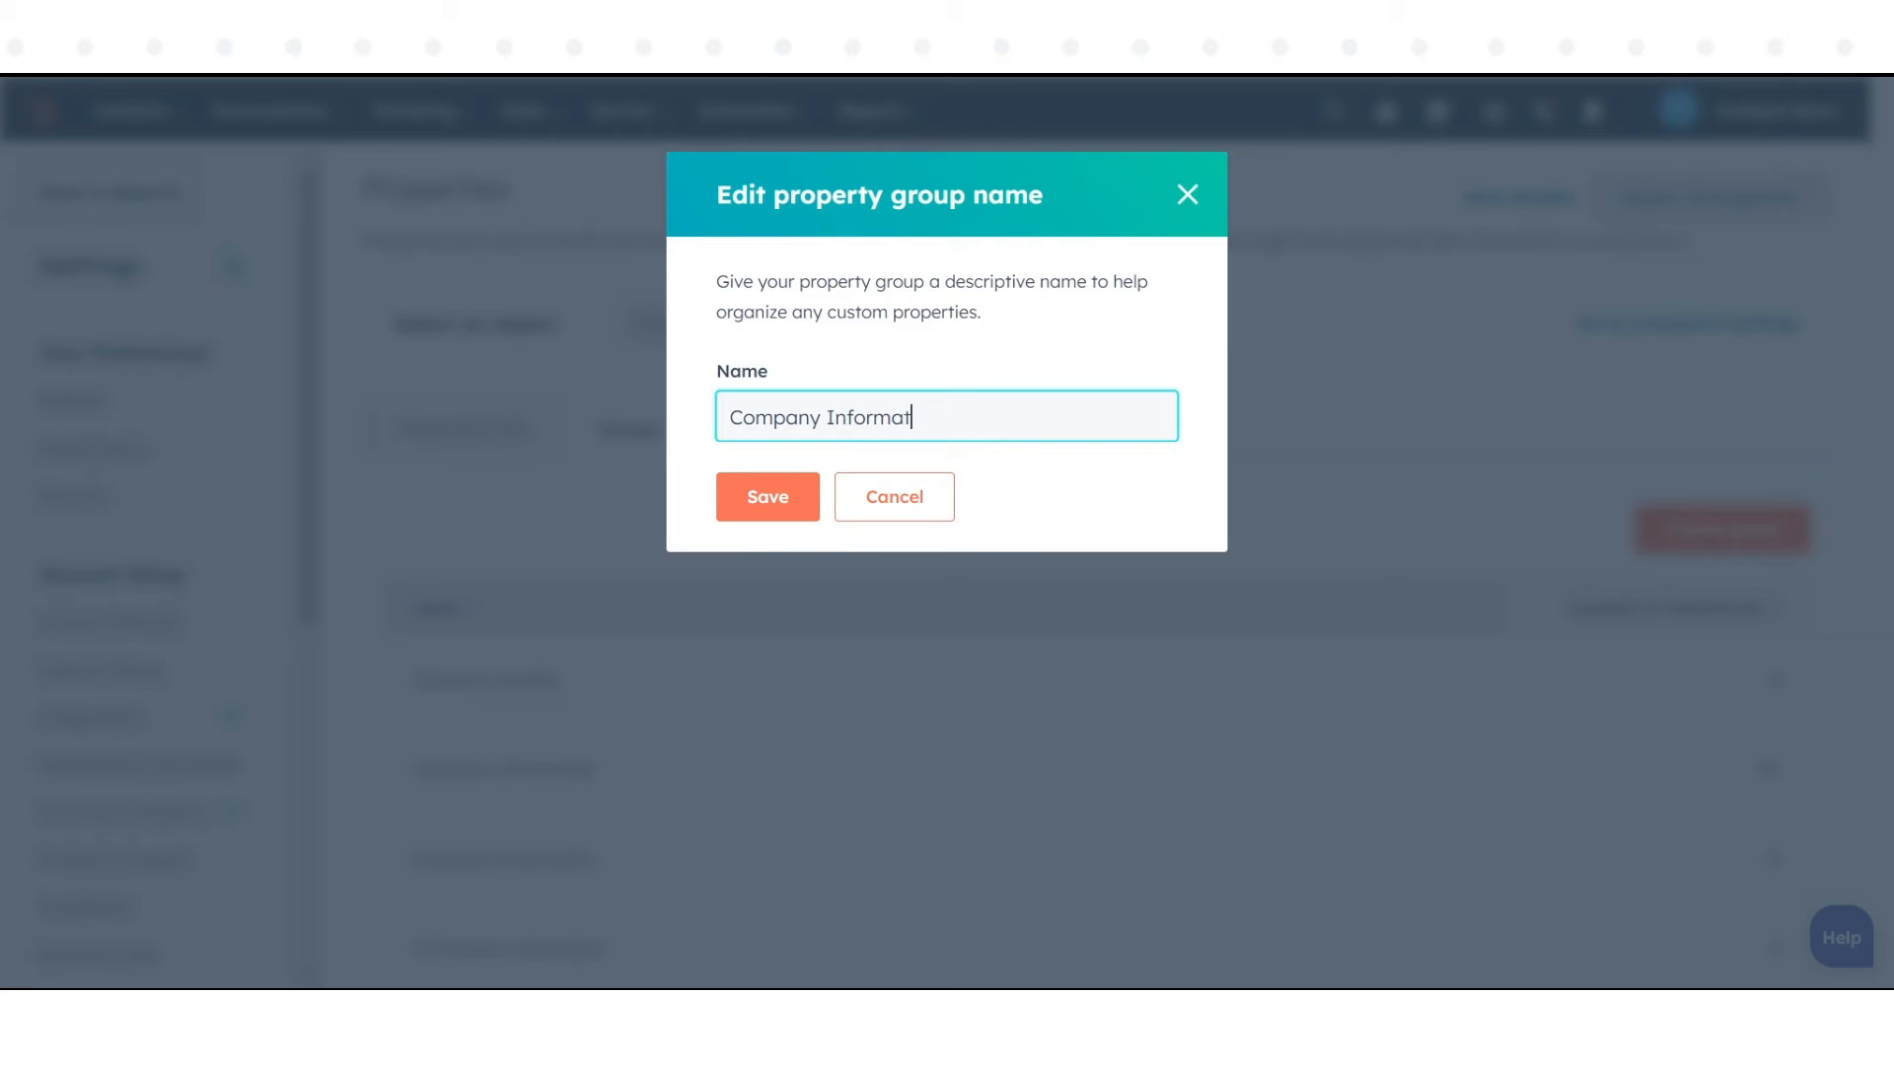
text(ion)
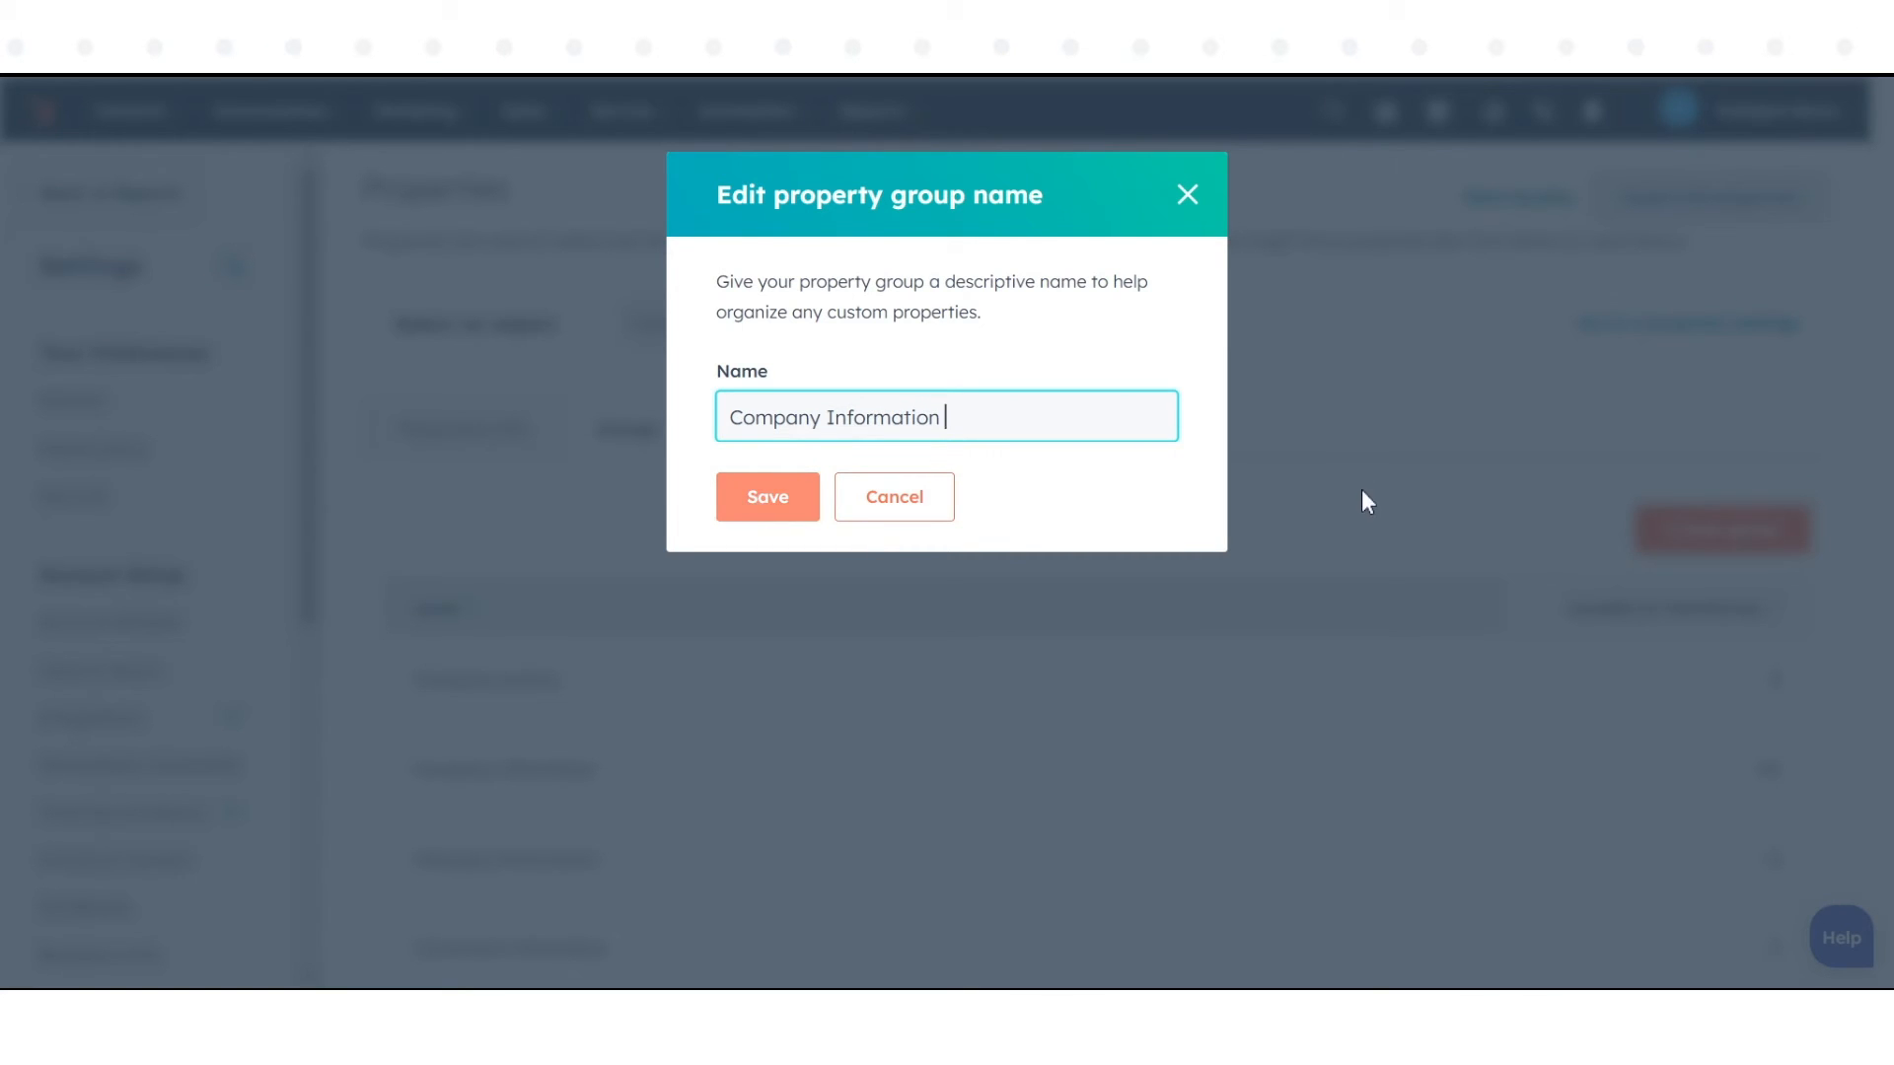
click(767, 496)
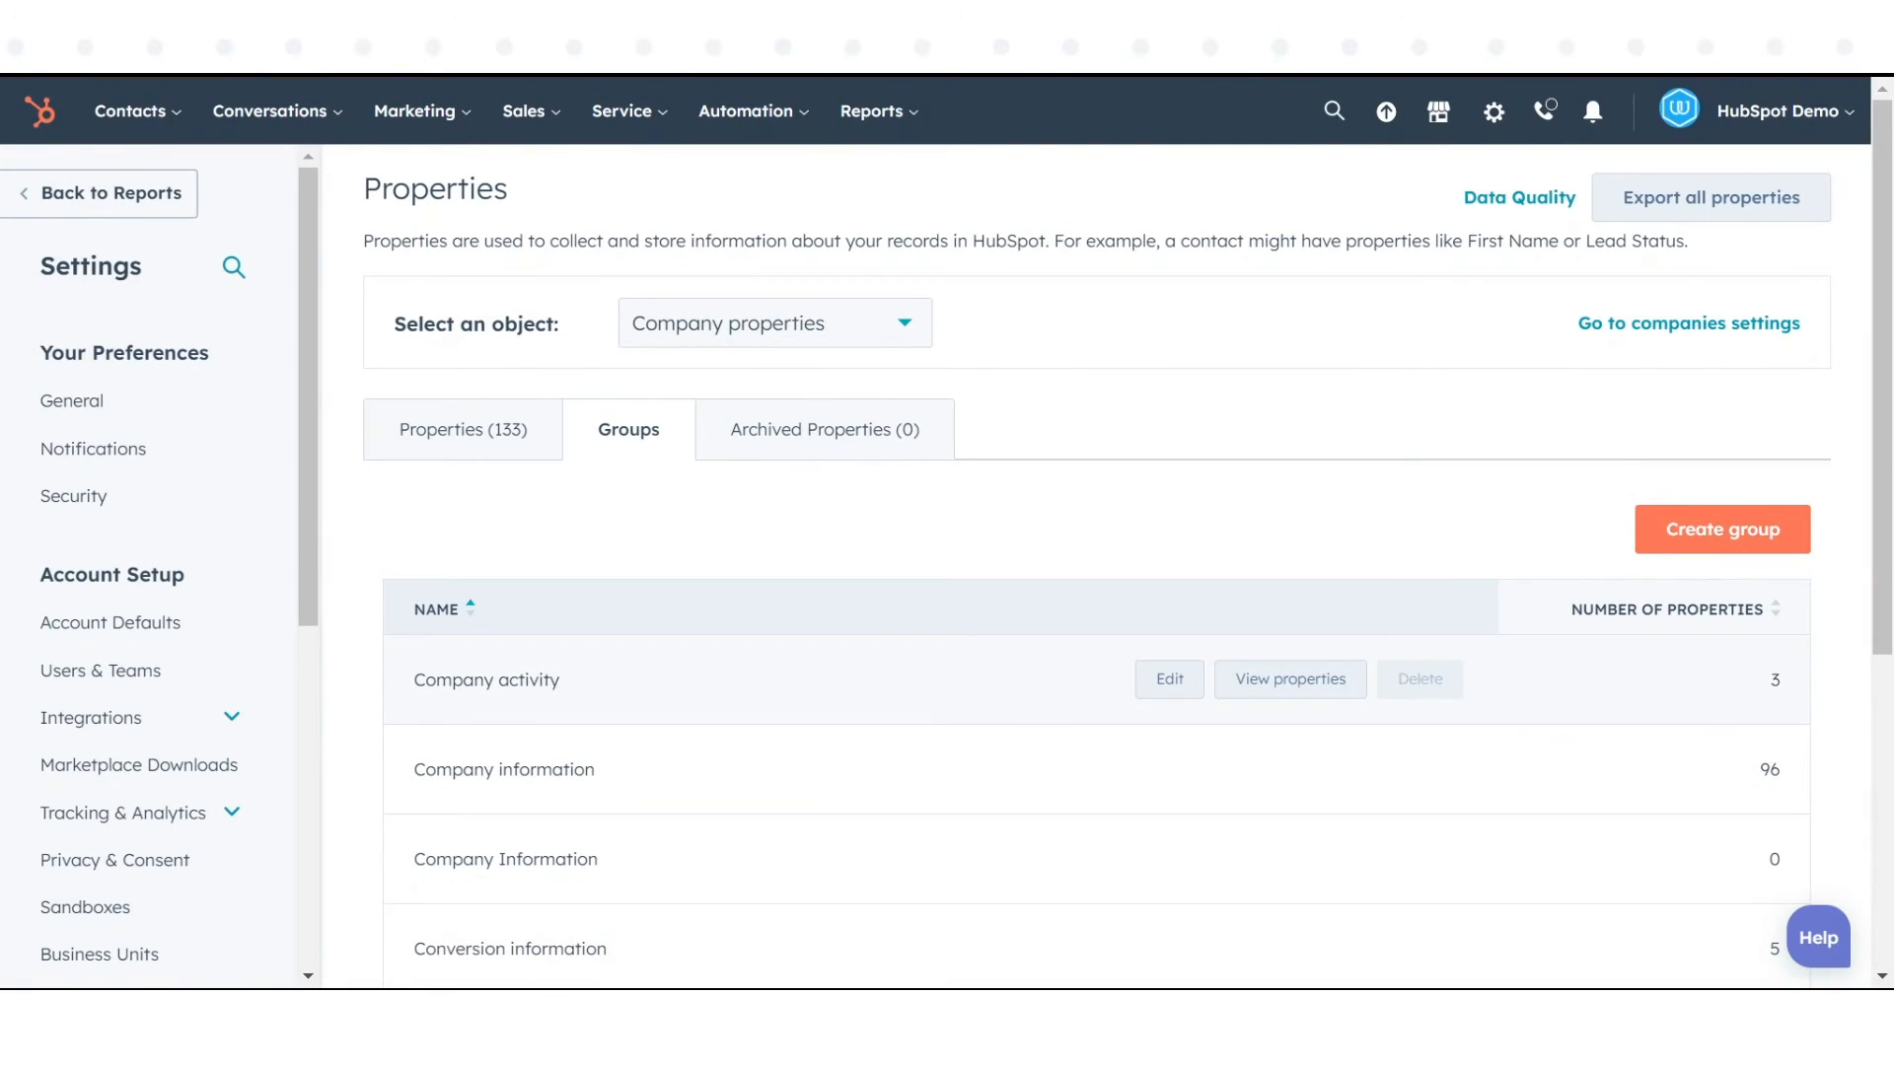
mouse_move(1289, 679)
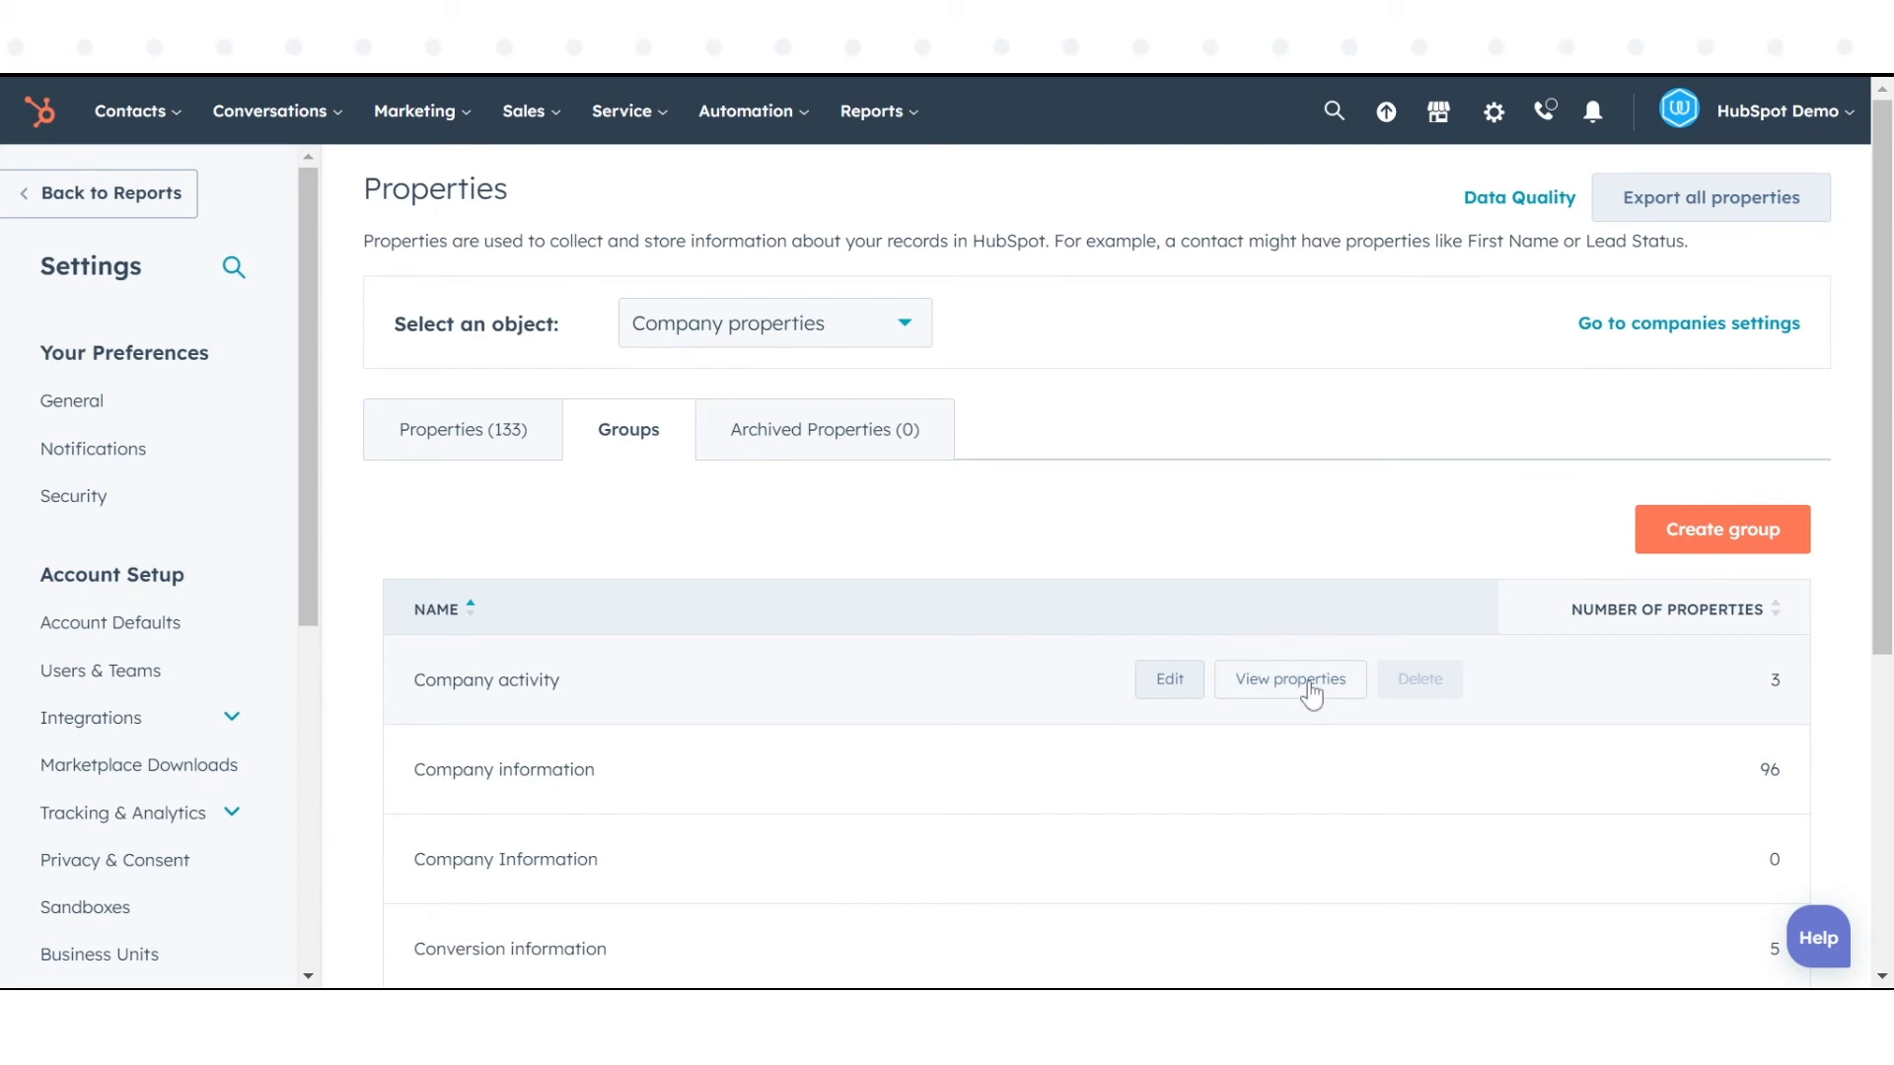
click(1289, 679)
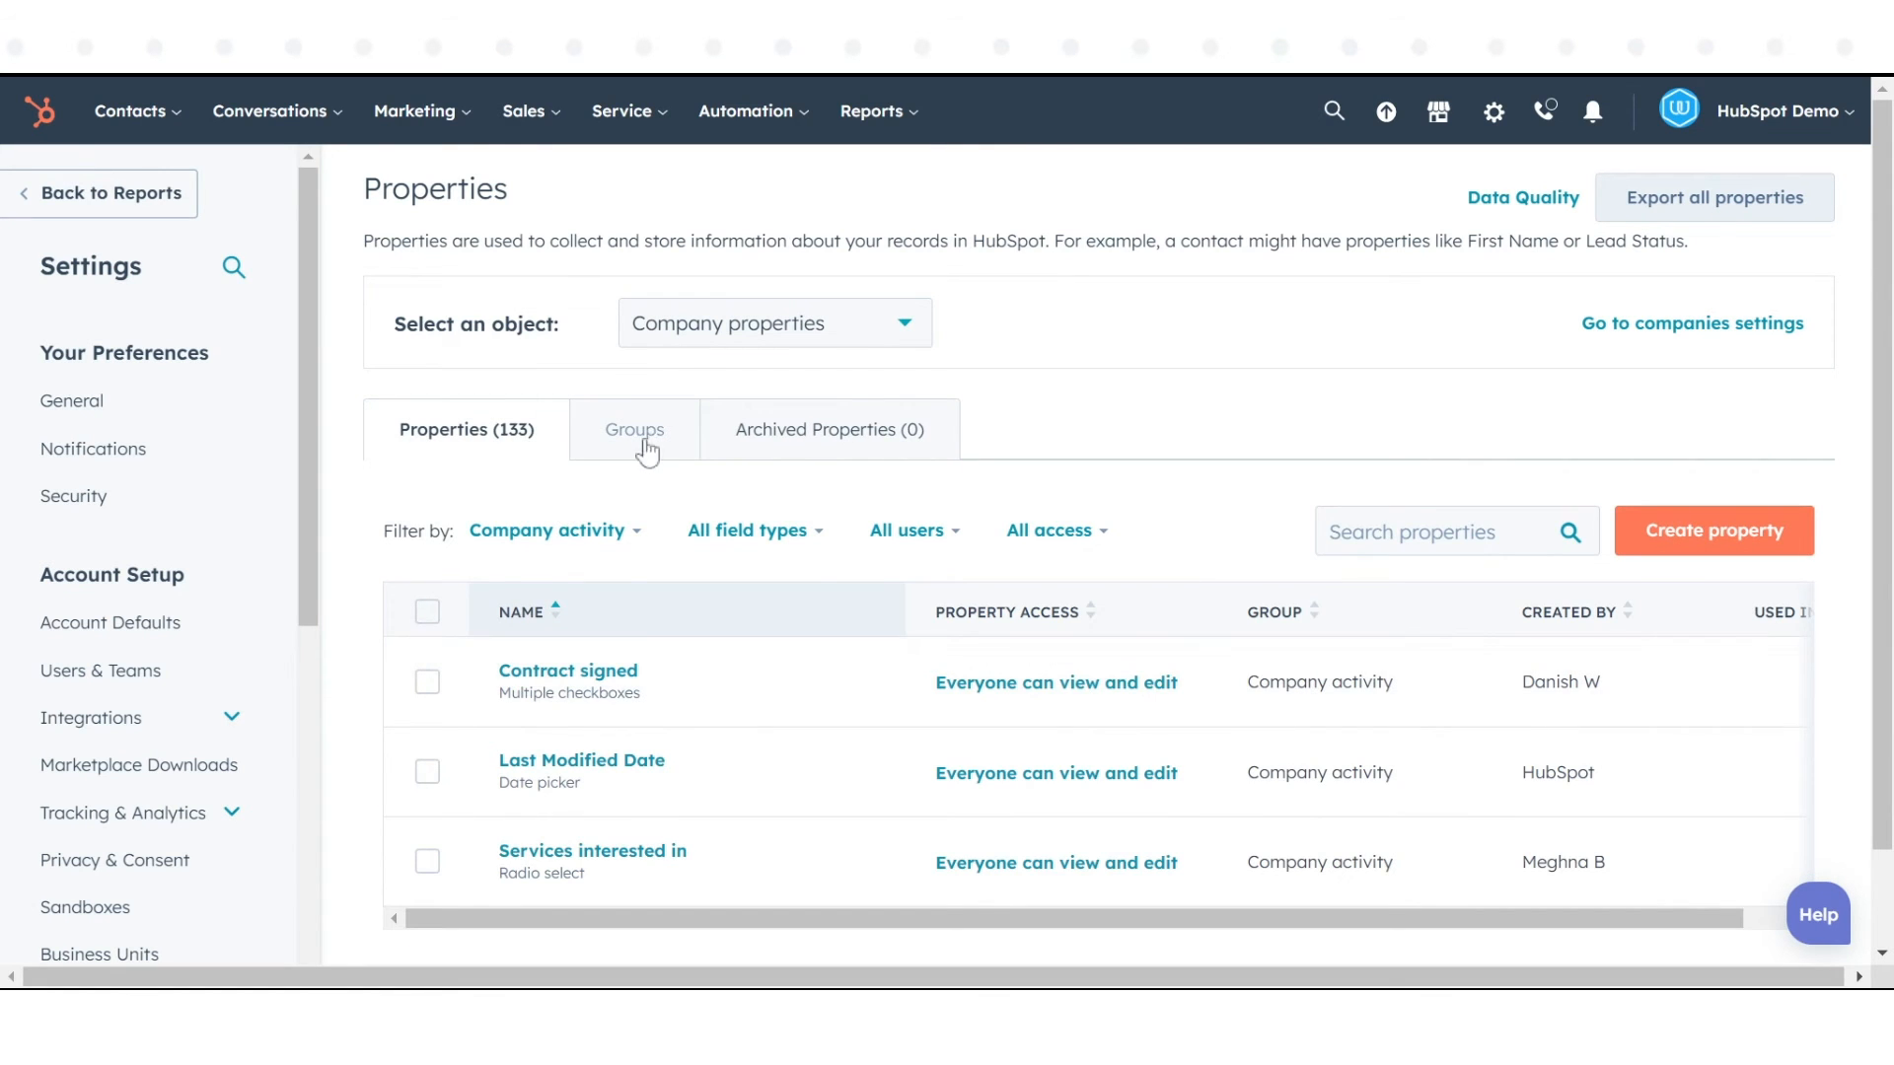
click(633, 429)
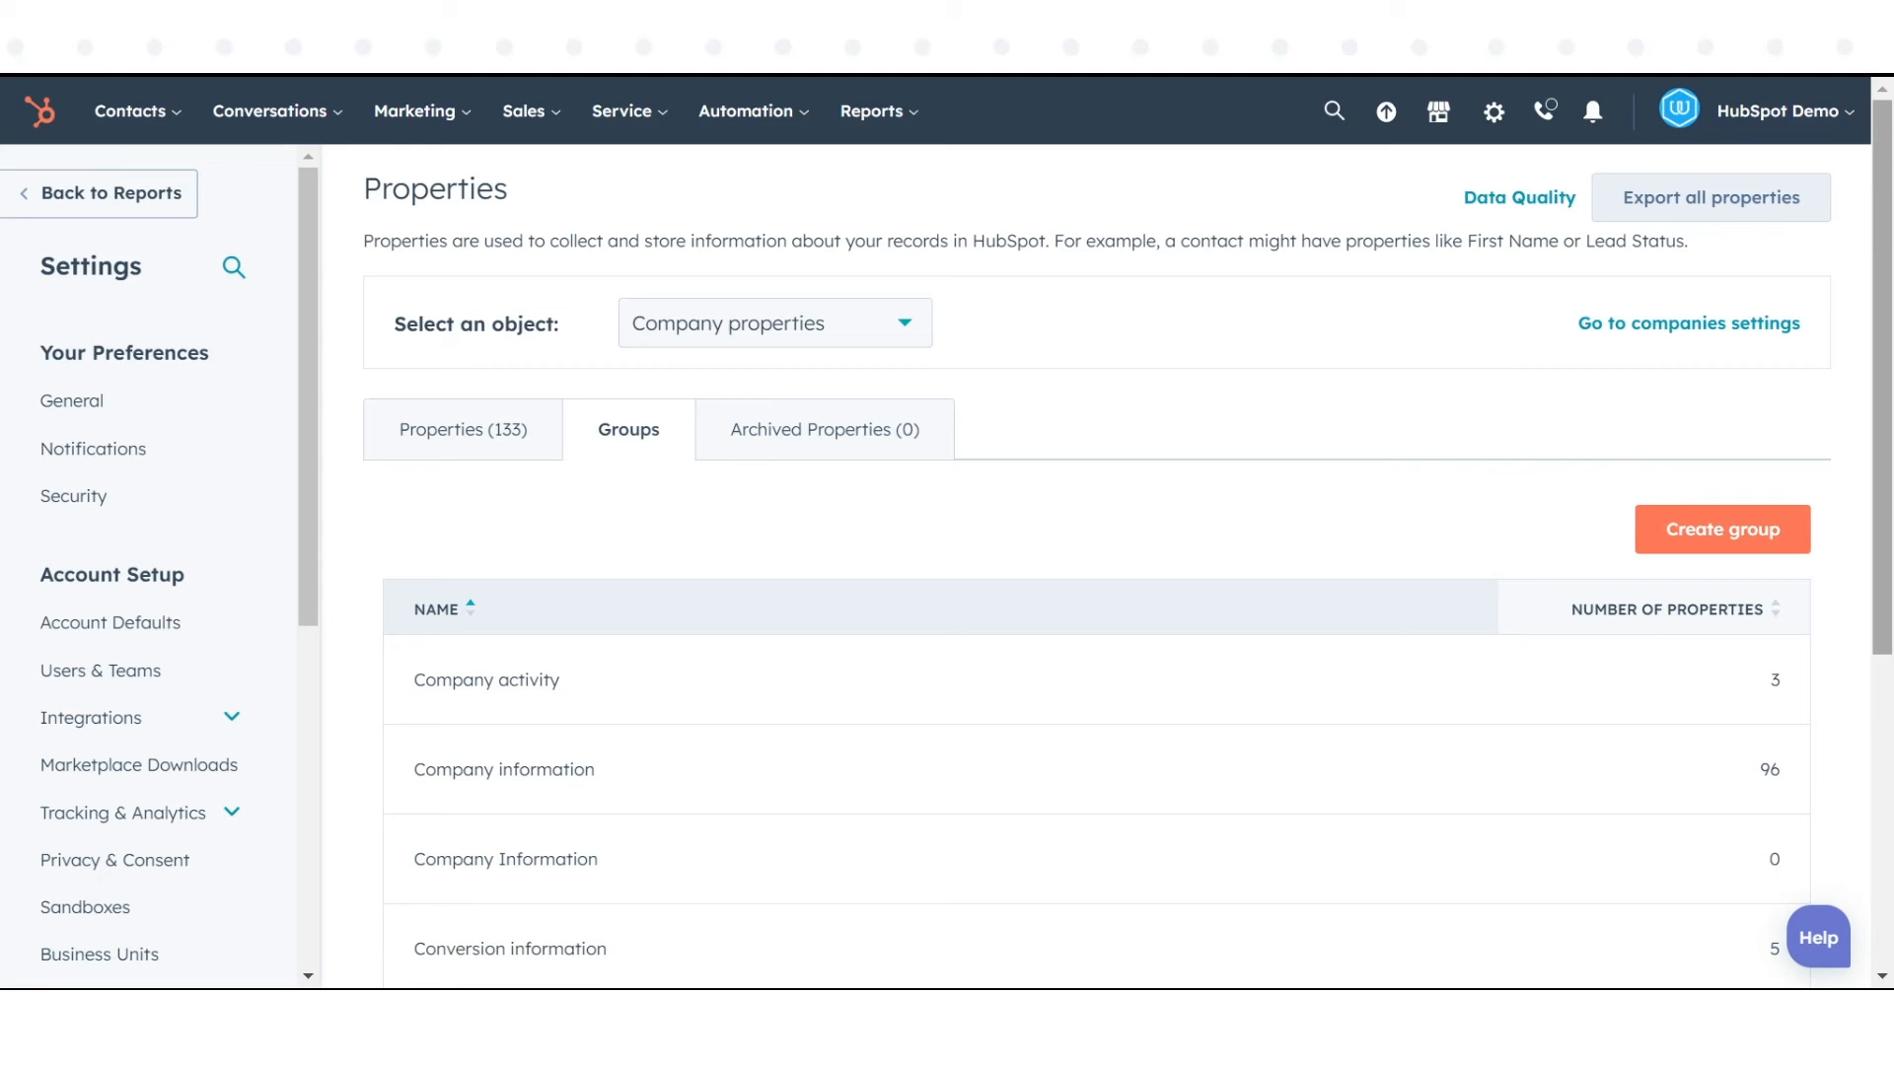
scroll(down, 3)
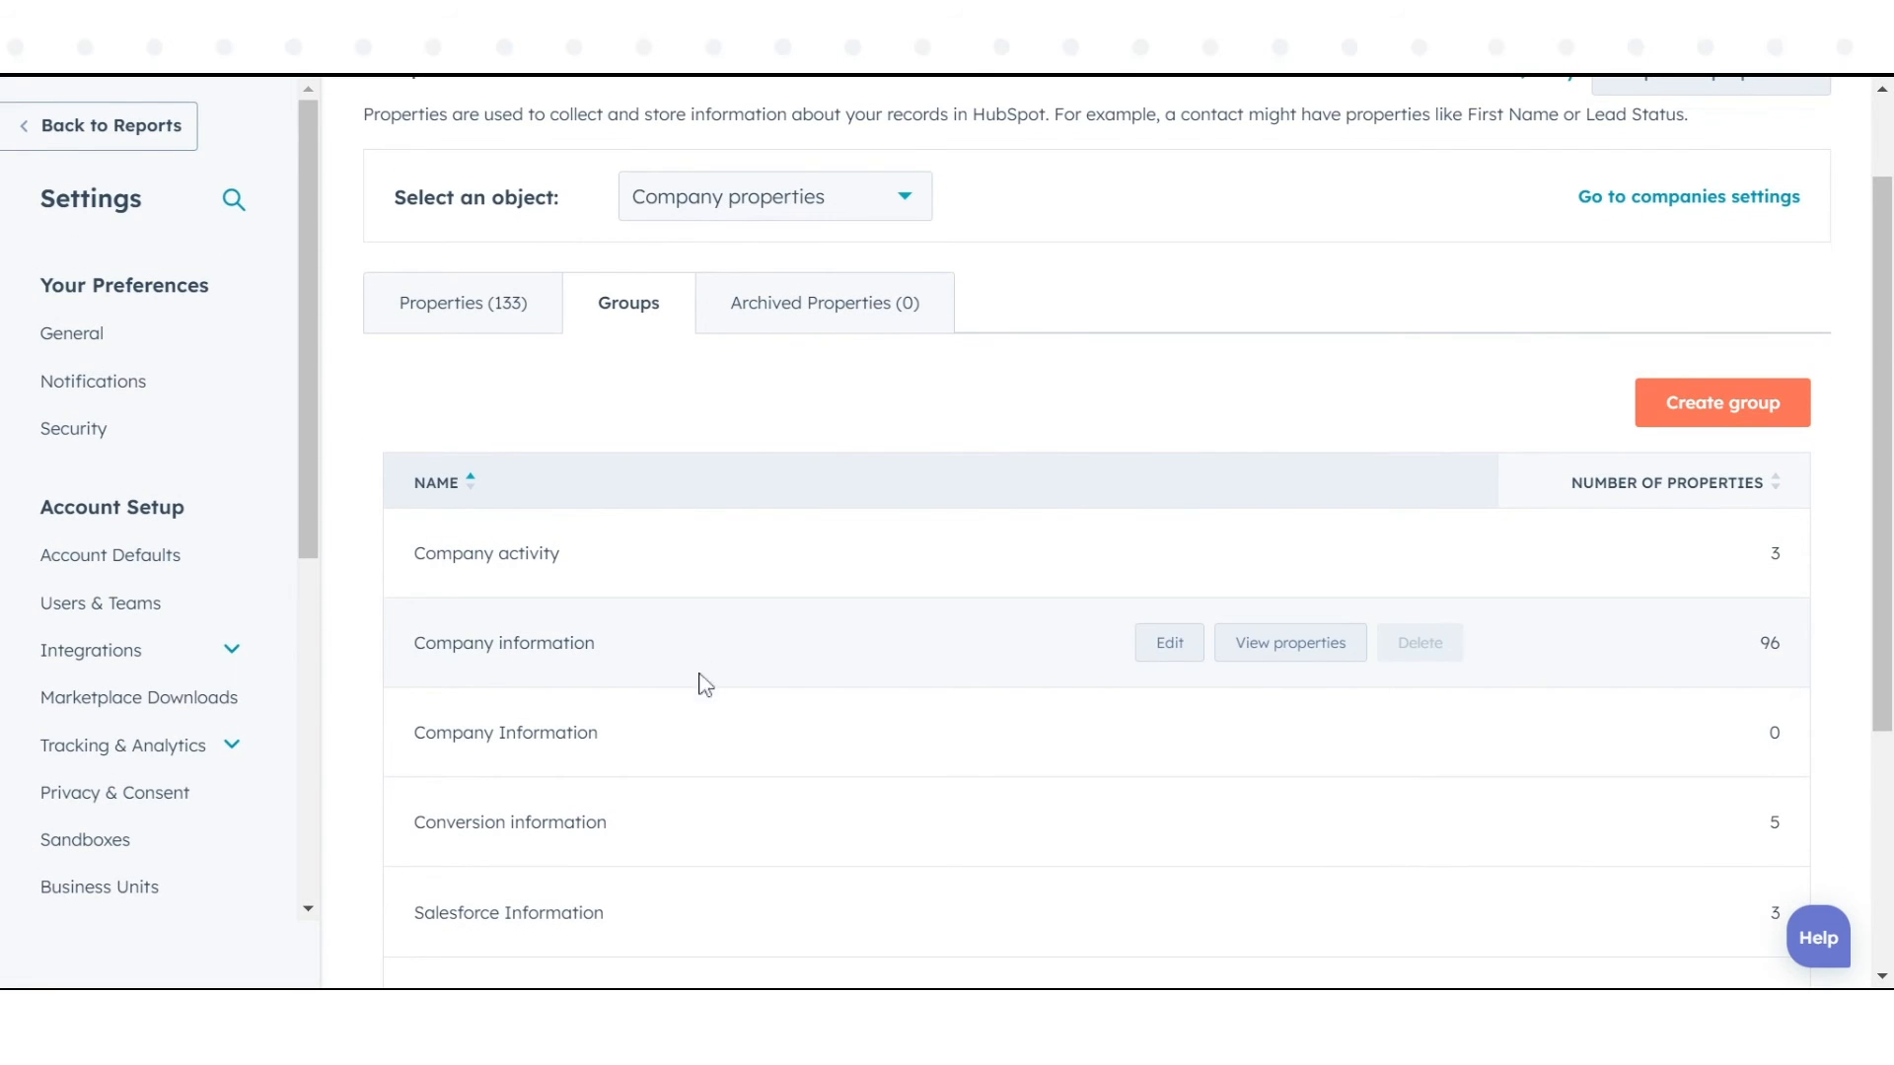
mouse_move(1429, 751)
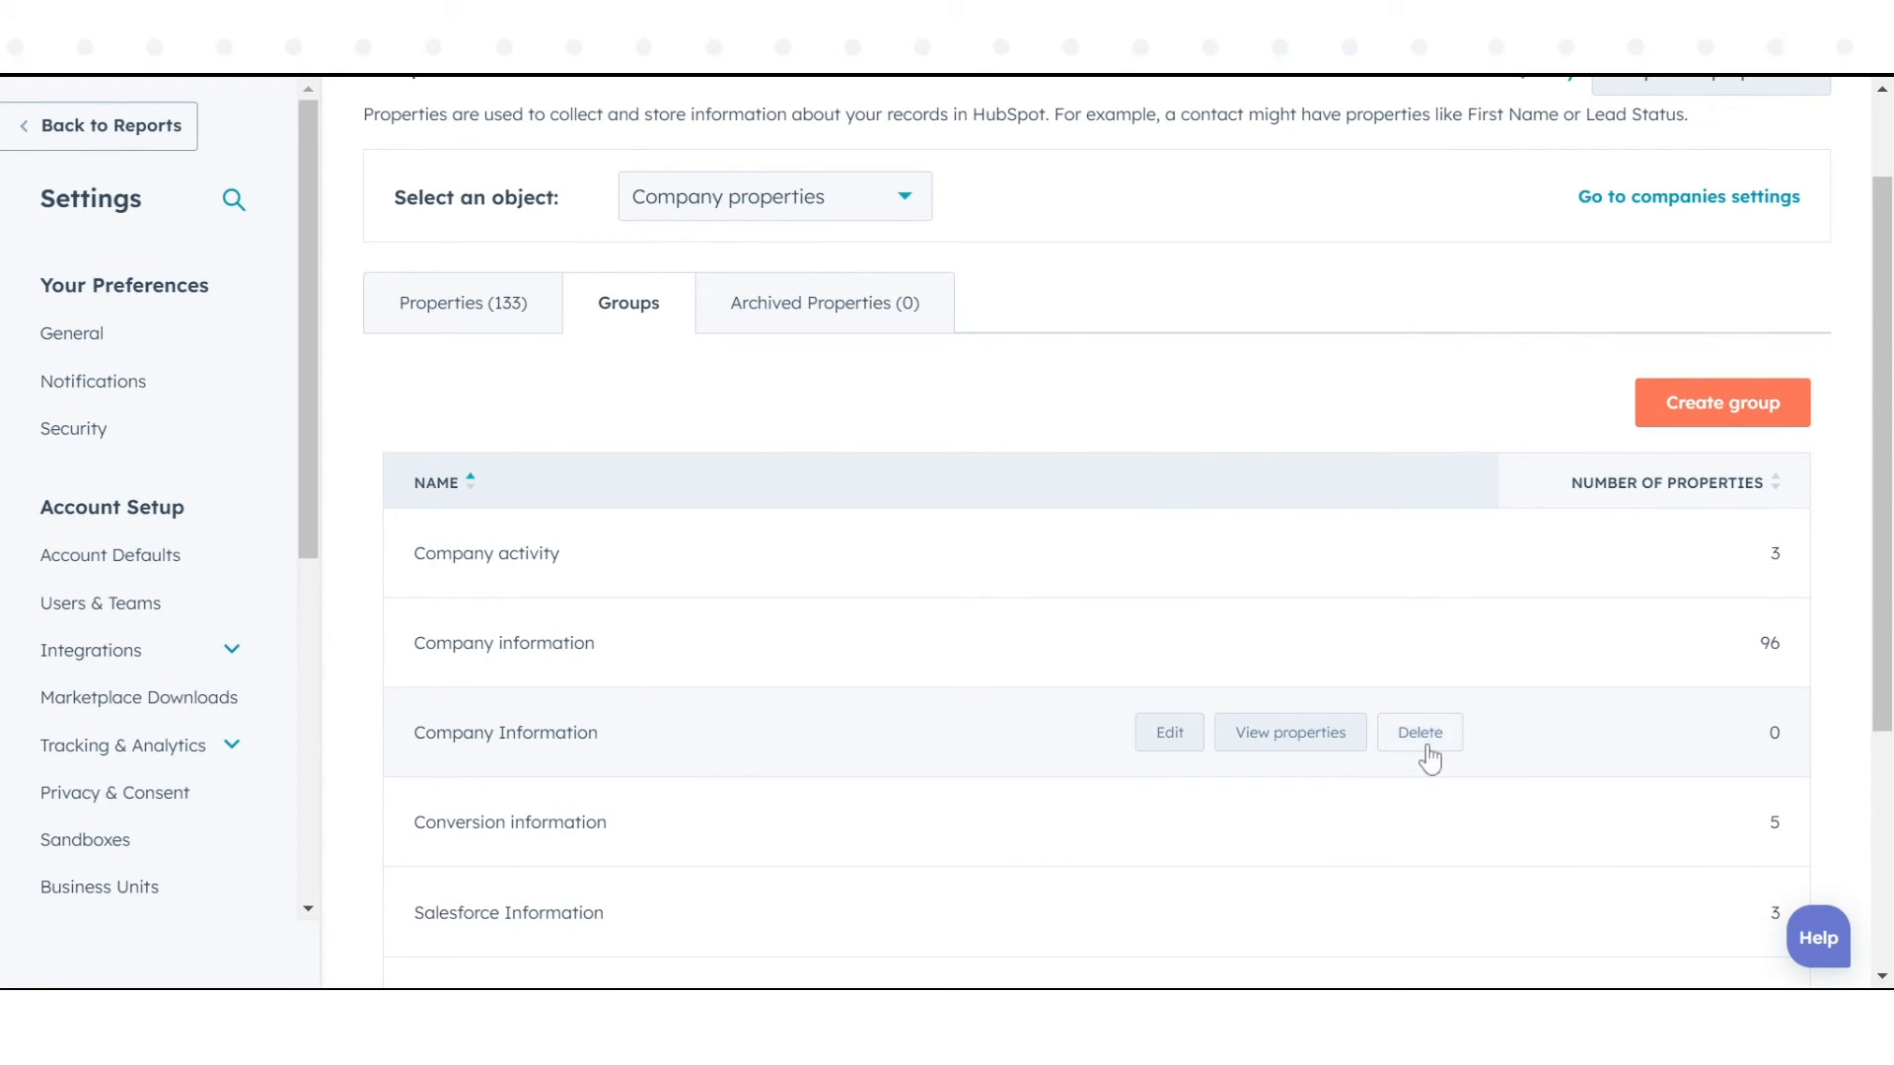
Step: Choose Delete on the empty Company Information group row
click(1419, 732)
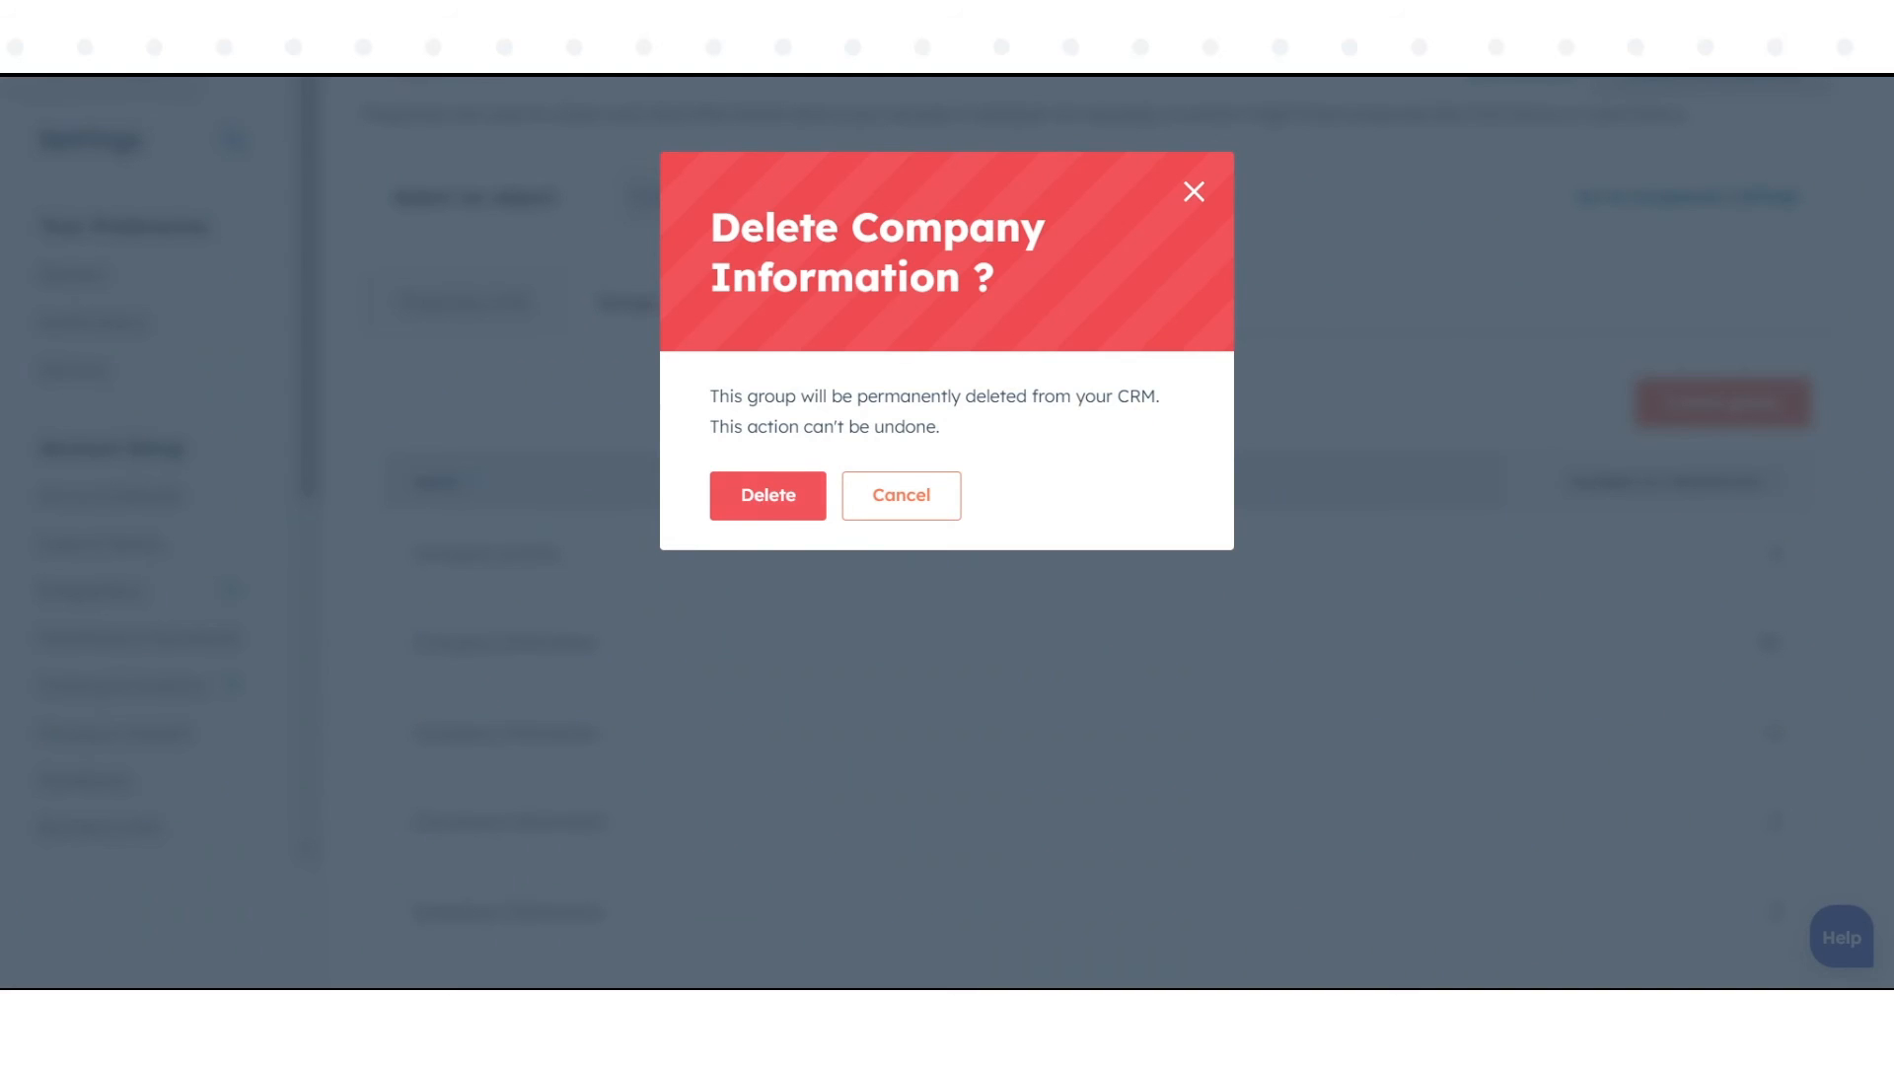
mouse_move(1652, 90)
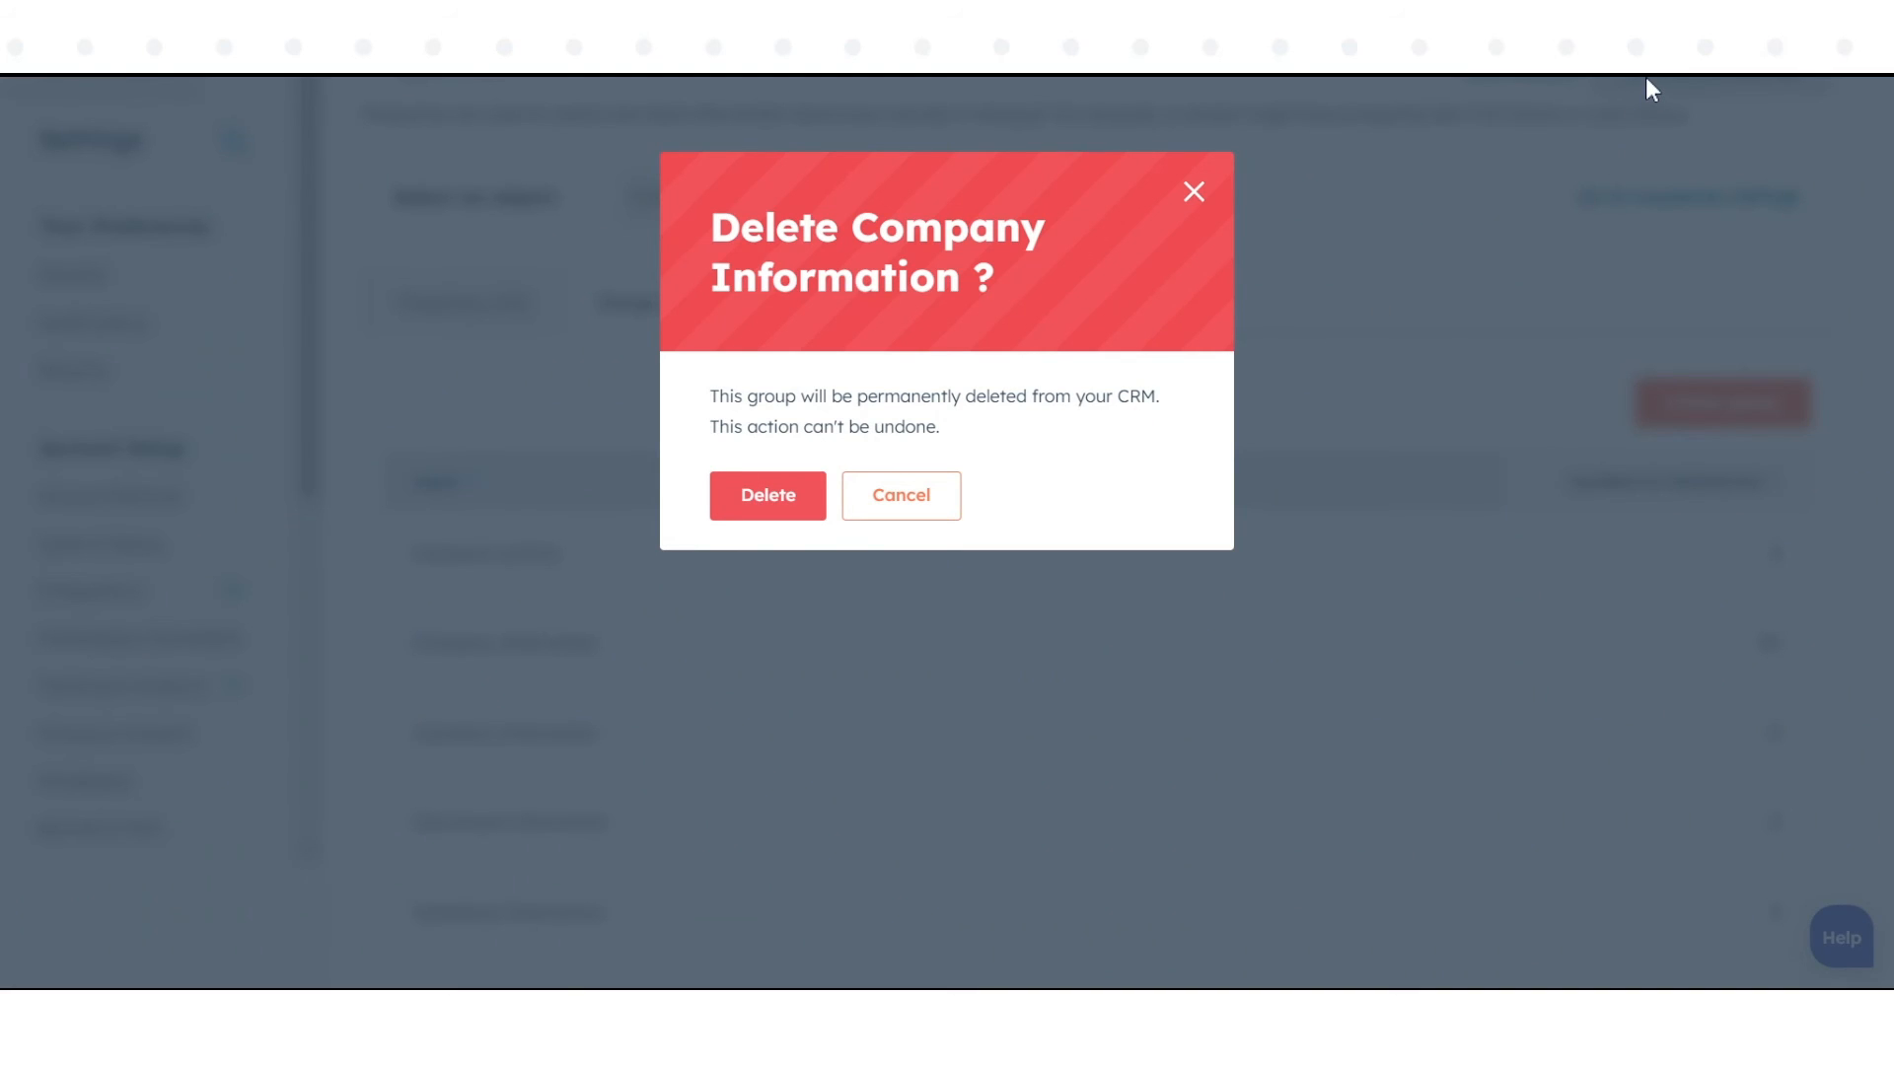